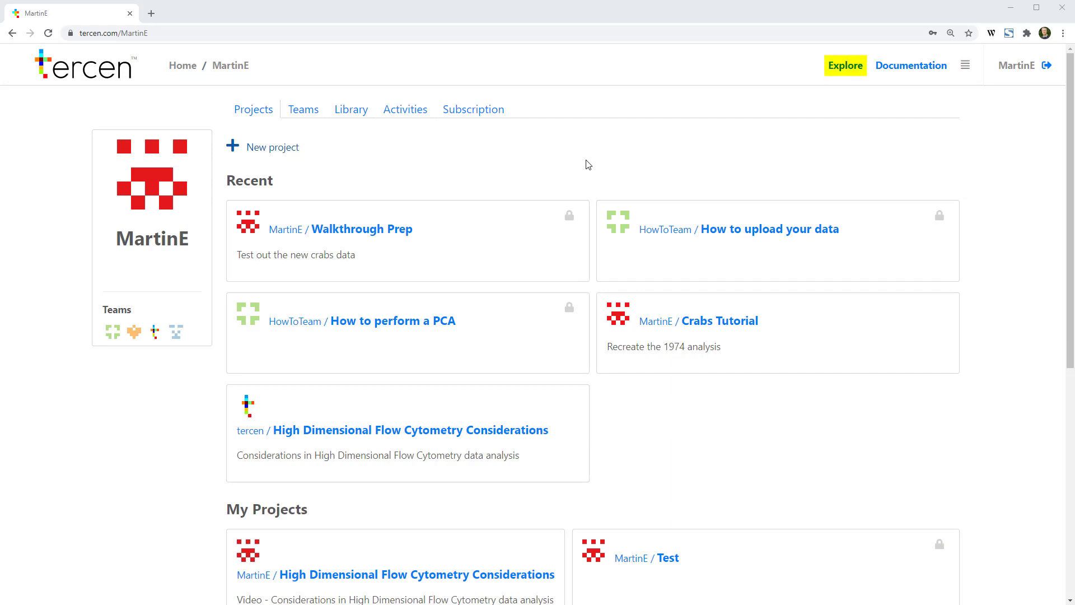
Open the 'High Dimensional Flow Cytometry Considerations' project from Explore's public projects
{"action": "left_click", "coordinate": [846, 66]}
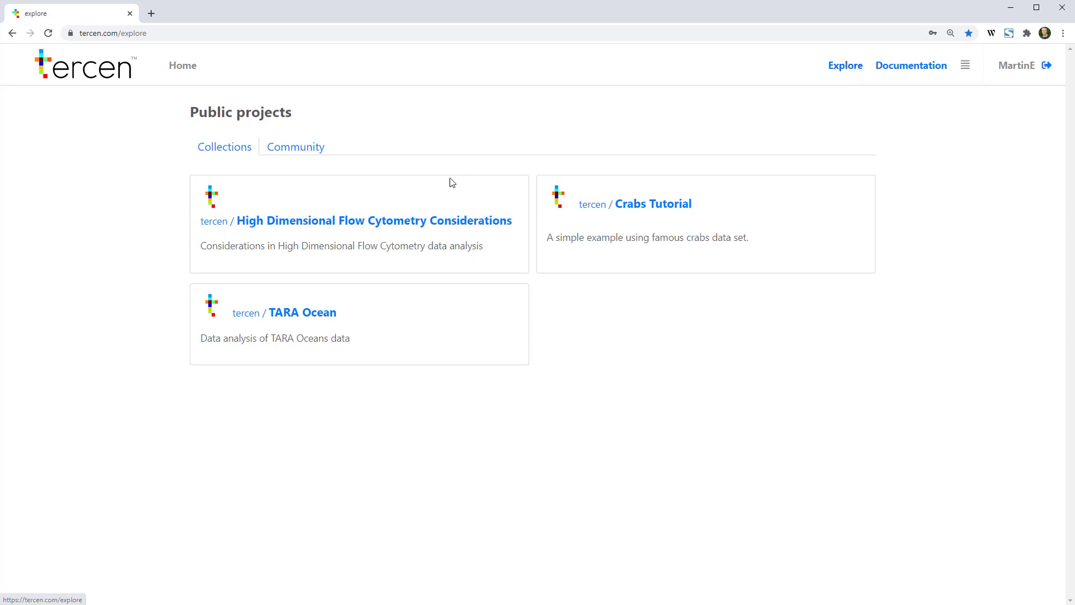
{"action": "left_click", "coordinate": [374, 220]}
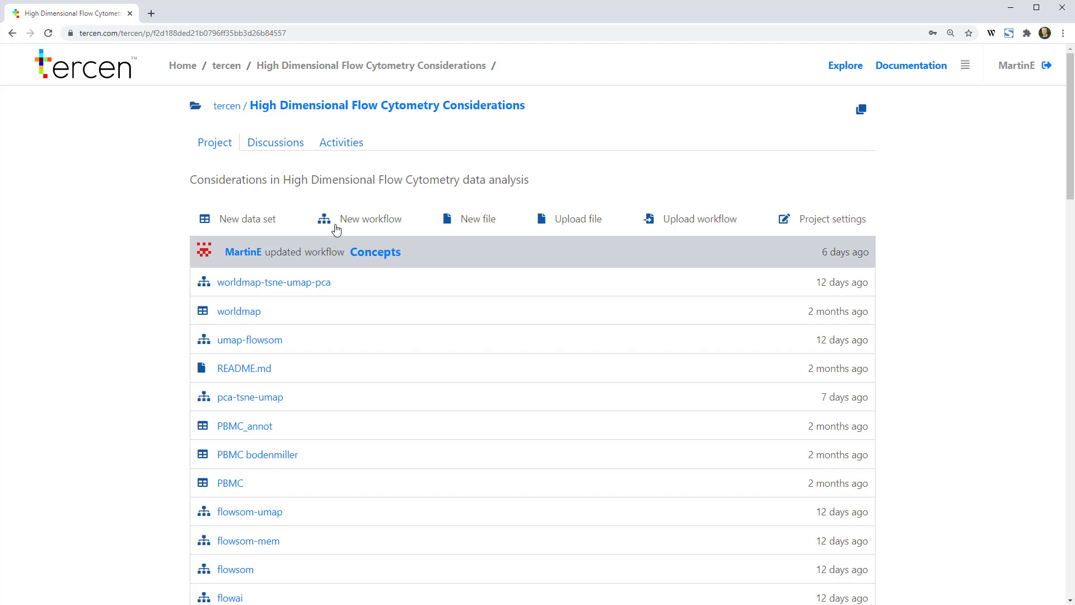
{"action": "mouse_move", "coordinate": [451, 199]}
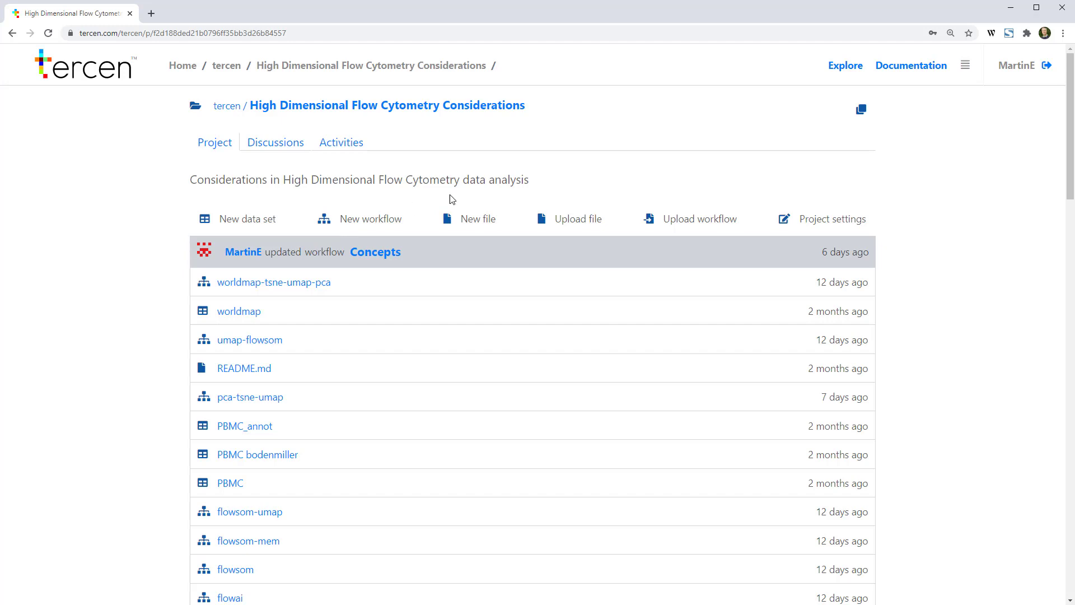
{"action": "mouse_move", "coordinate": [861, 112]}
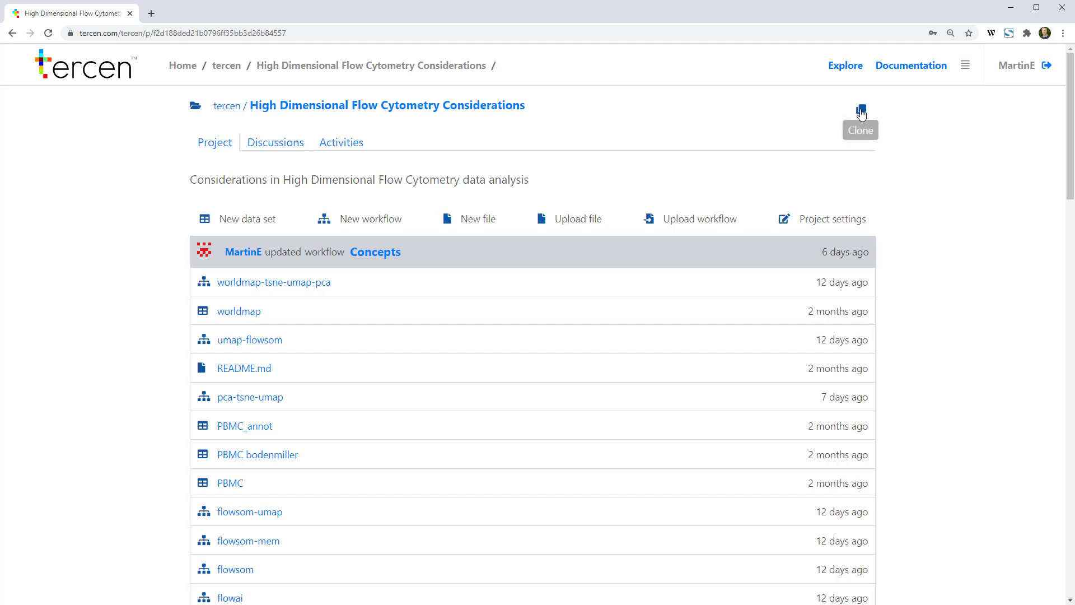
Clone the 'High Dimensional Flow Cytometry Considerations' project with its default name and description
{"action": "left_click", "coordinate": [861, 110]}
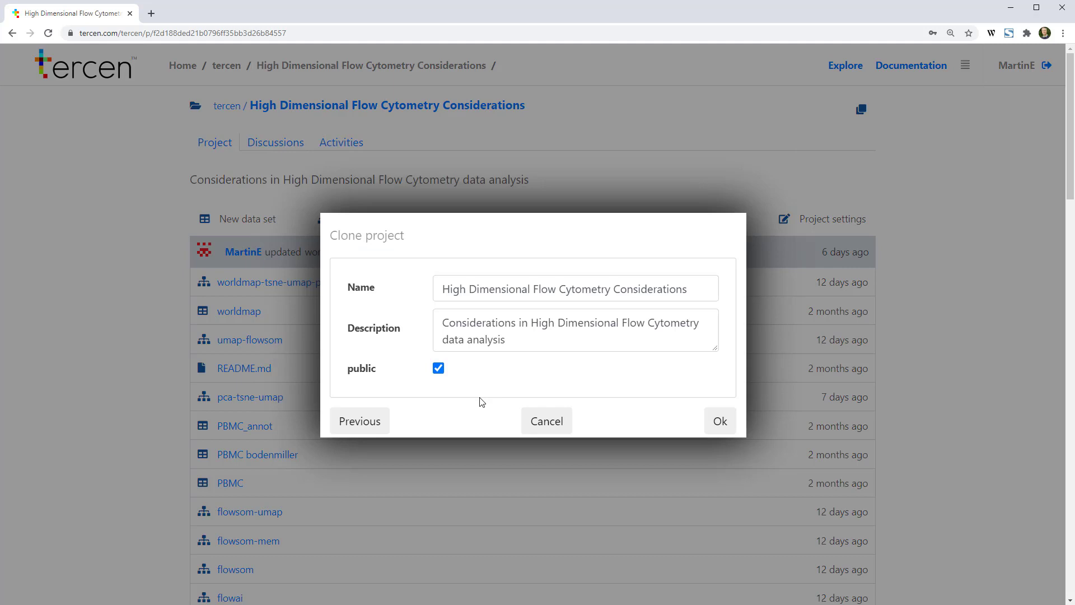
{"action": "left_click", "coordinate": [720, 421]}
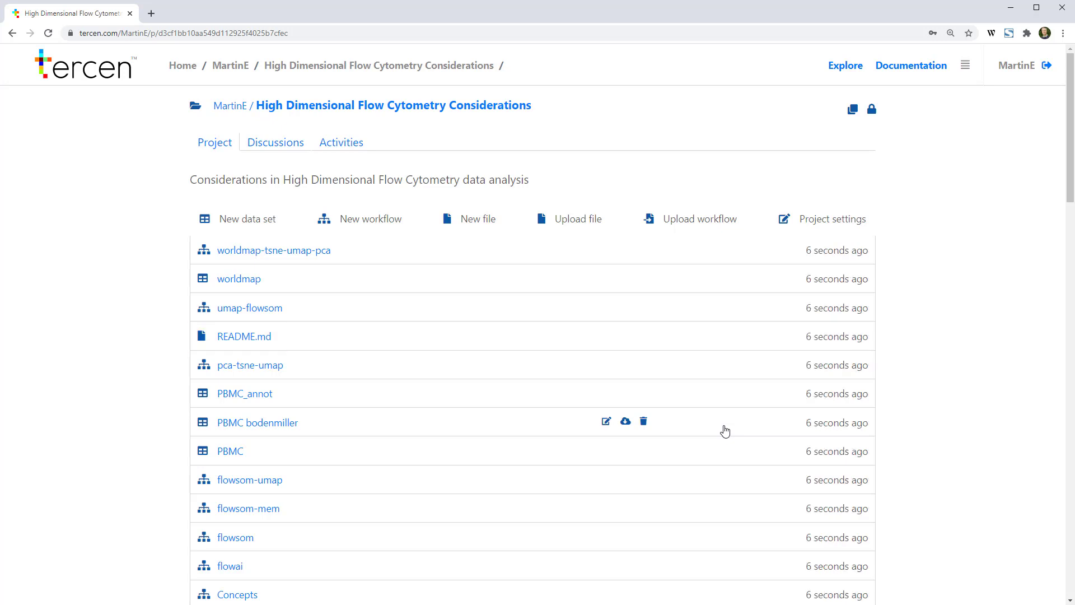
Browse the README, then create a new workflow named 'Concepts'
{"action": "scroll", "scroll_direction": "down", "scroll_amount": 3}
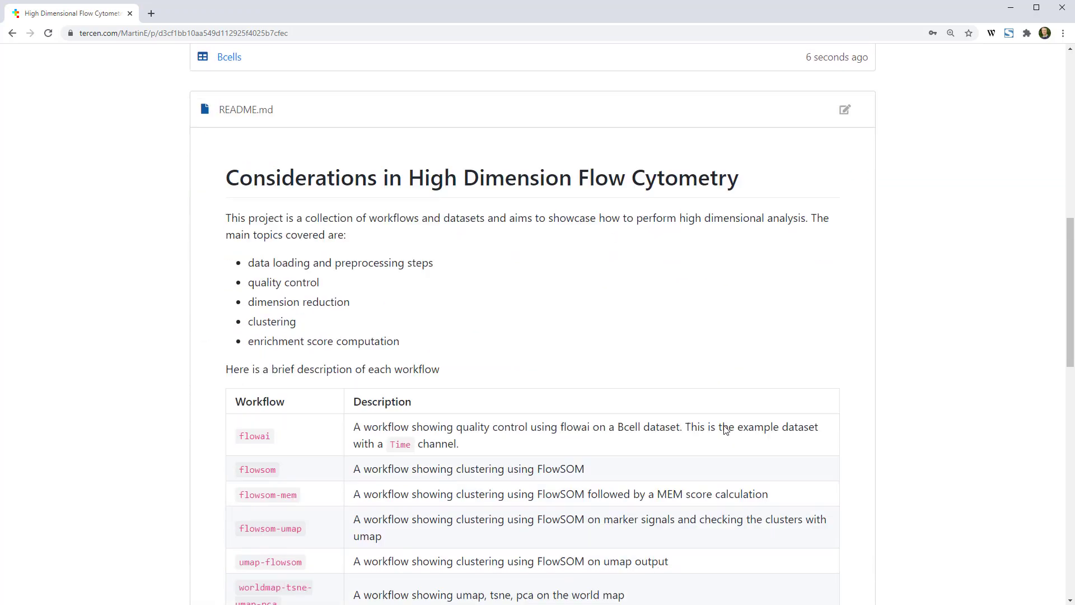
{"action": "scroll", "scroll_direction": "down", "scroll_amount": 3}
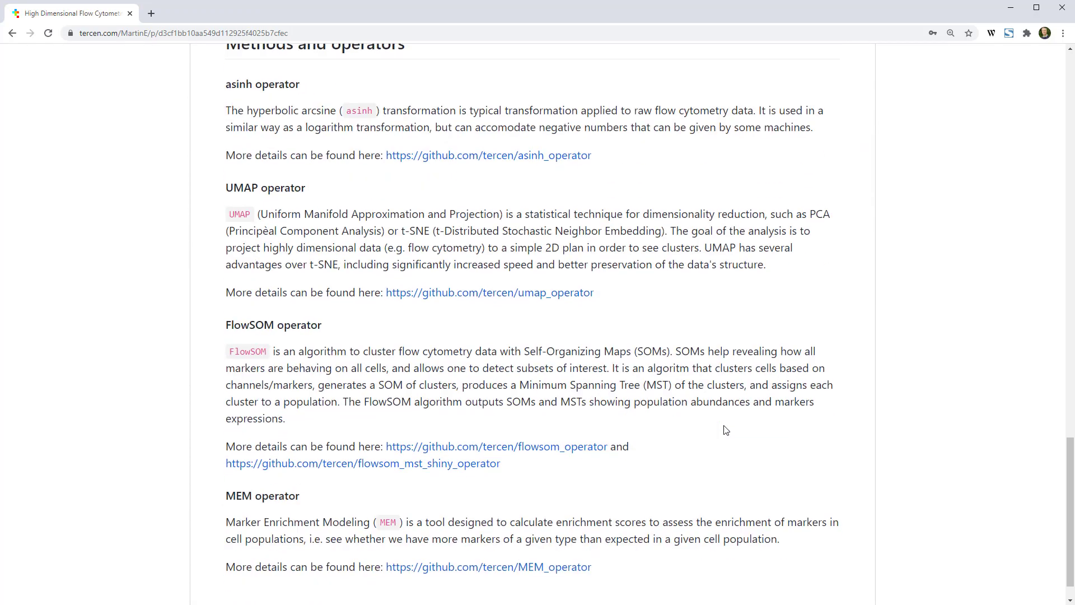
{"action": "scroll", "scroll_direction": "up", "scroll_amount": 3}
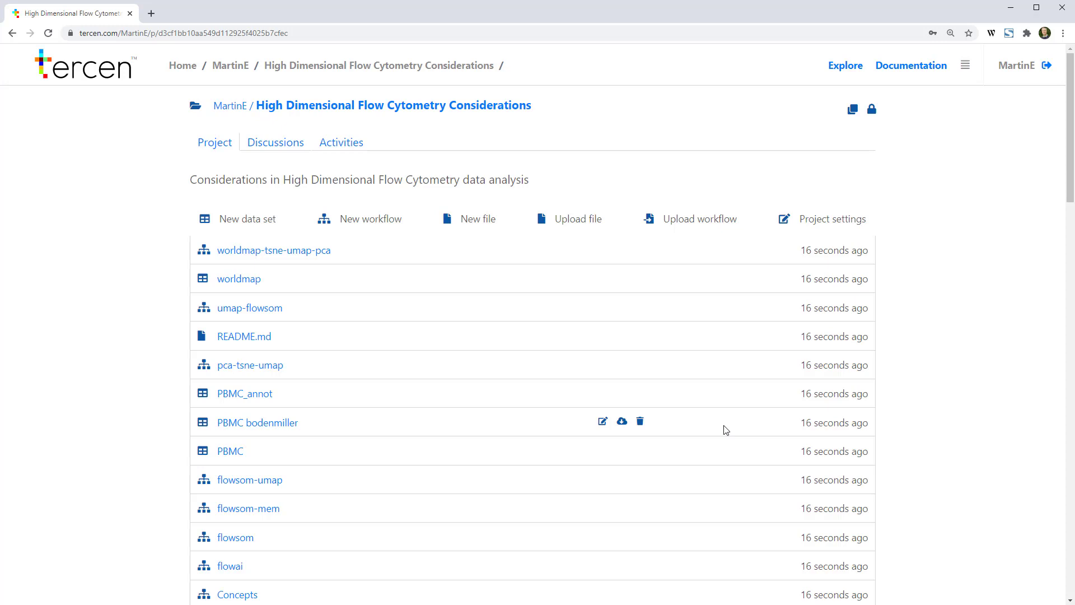
{"action": "left_click", "coordinate": [370, 219]}
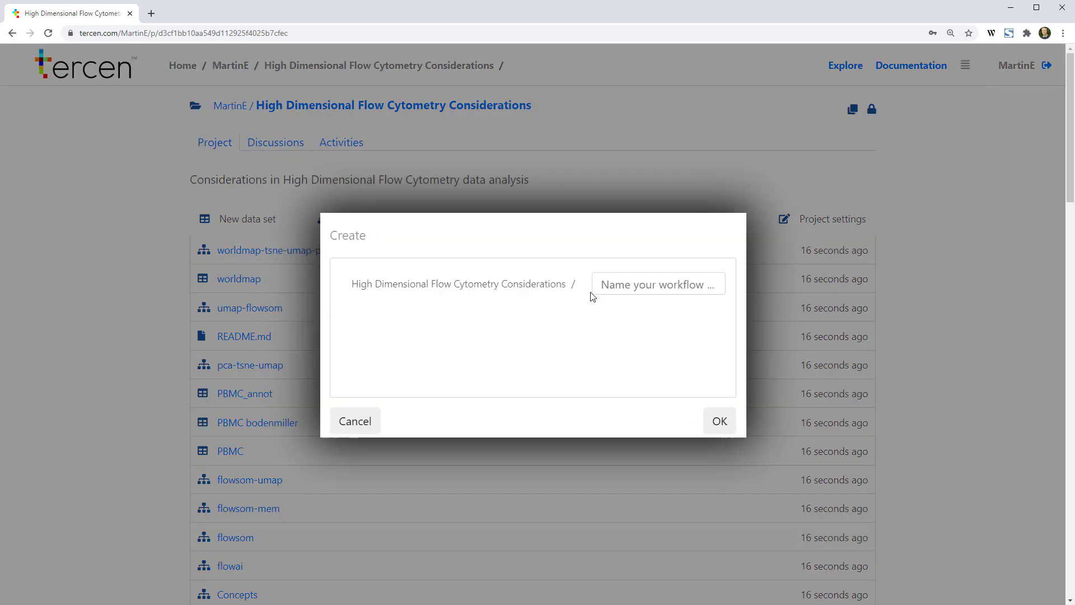
{"action": "type", "text": "Concepts"}
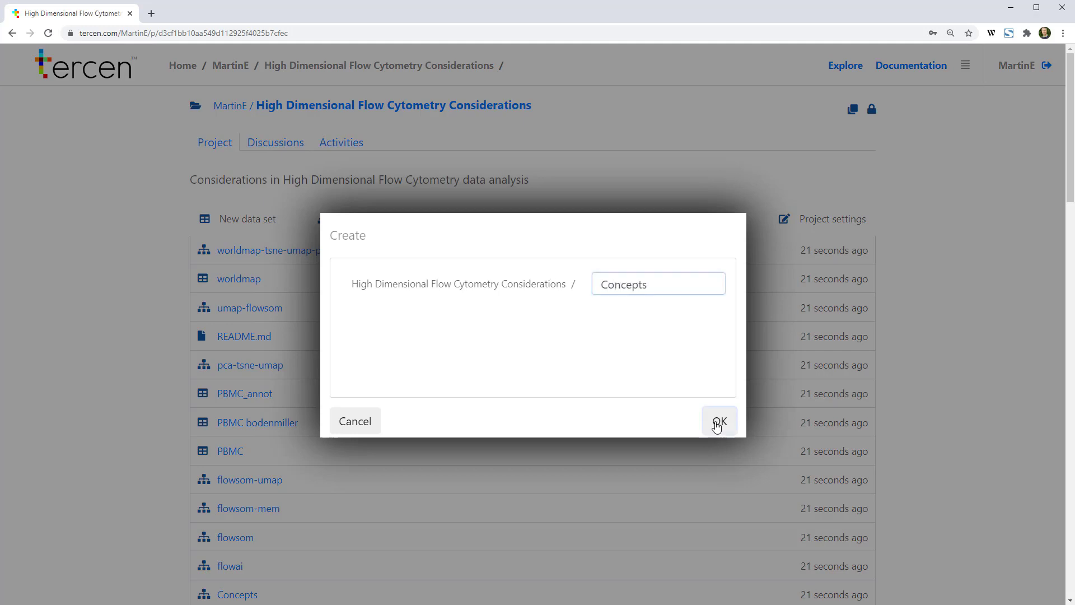
{"action": "left_click", "coordinate": [720, 421]}
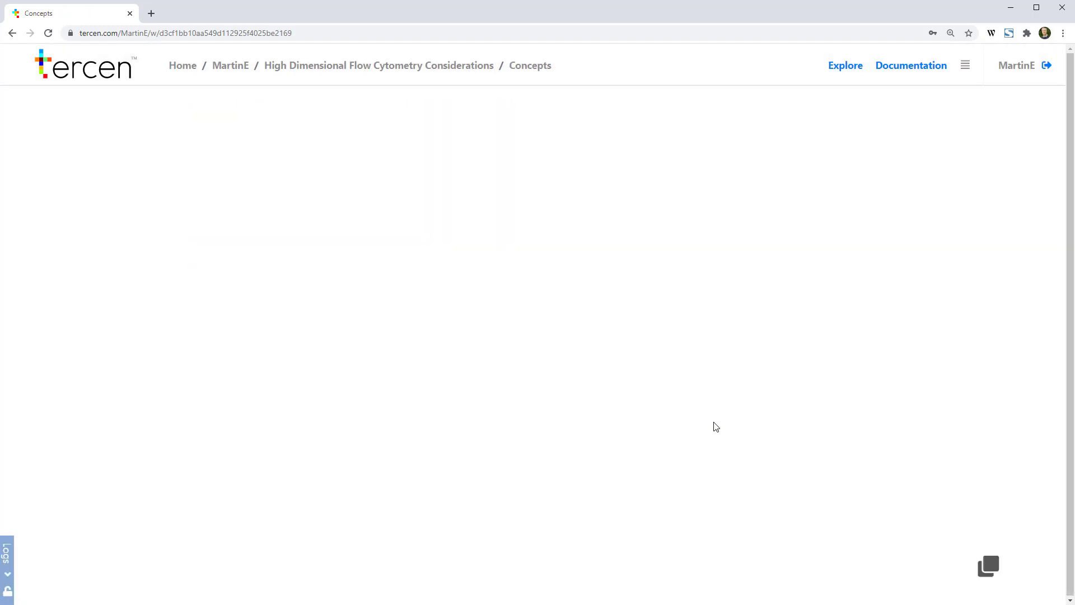
Add a Table step using the Bcells-QC dataset to the Concepts workflow canvas
{"action": "right_click", "coordinate": [353, 208]}
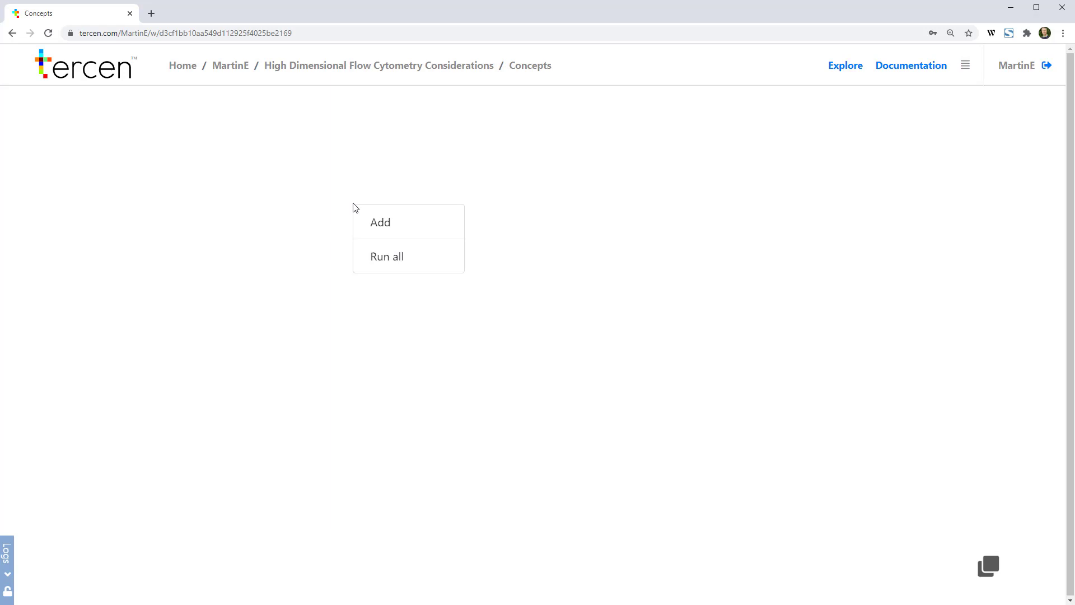
{"action": "left_click", "coordinate": [380, 223]}
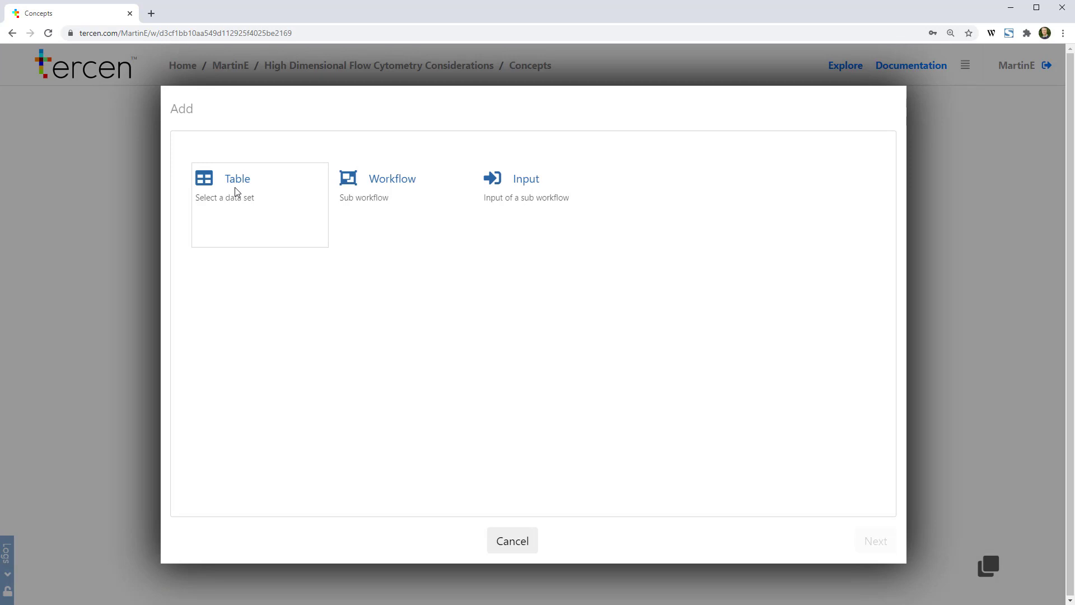
{"action": "left_click", "coordinate": [237, 185]}
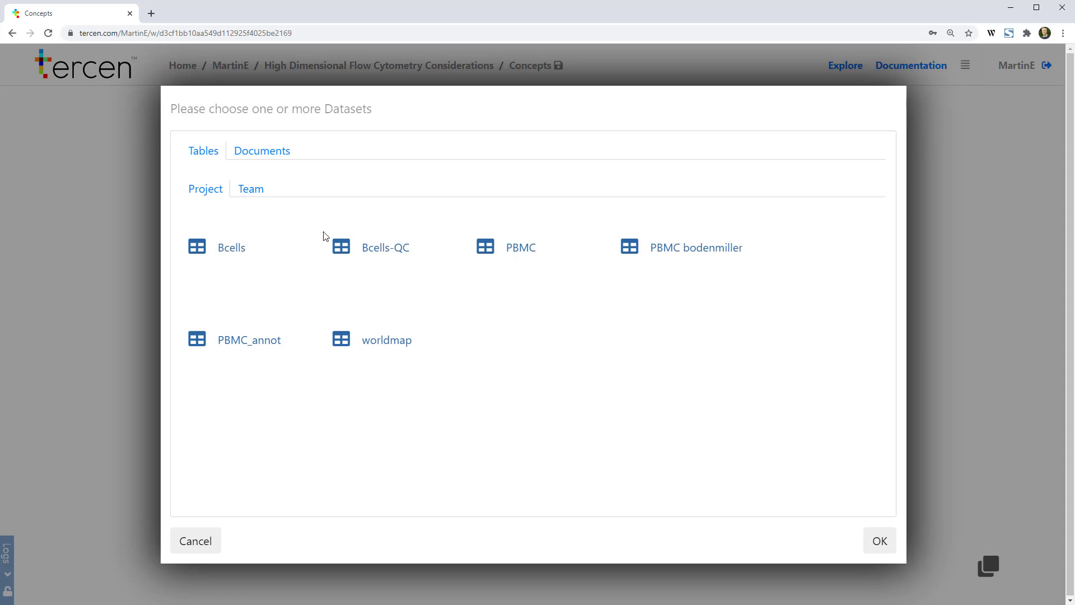
{"action": "left_click", "coordinate": [385, 248]}
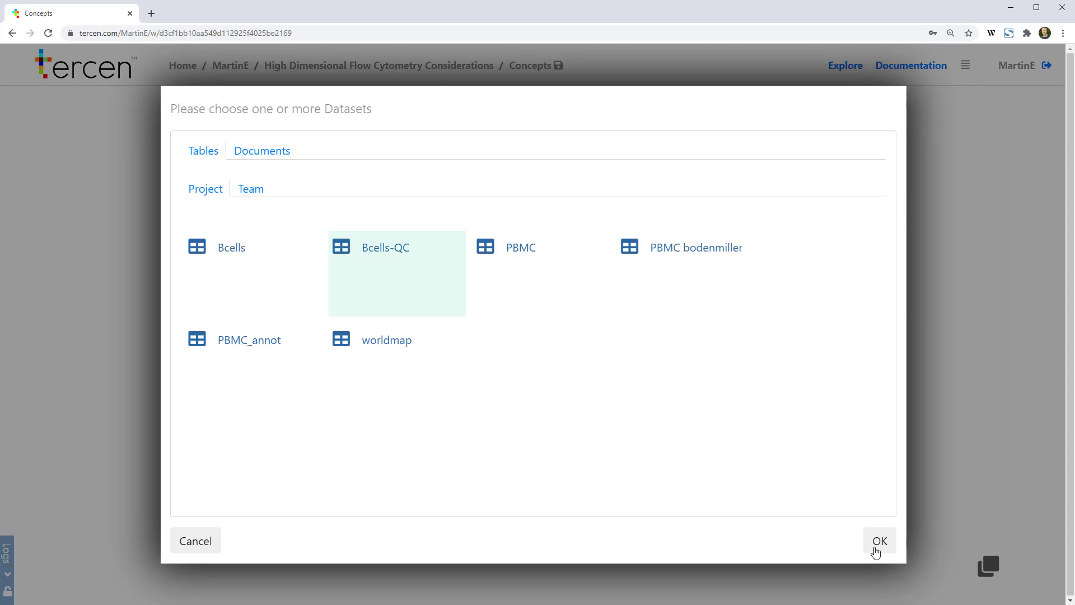
{"action": "left_click", "coordinate": [880, 541]}
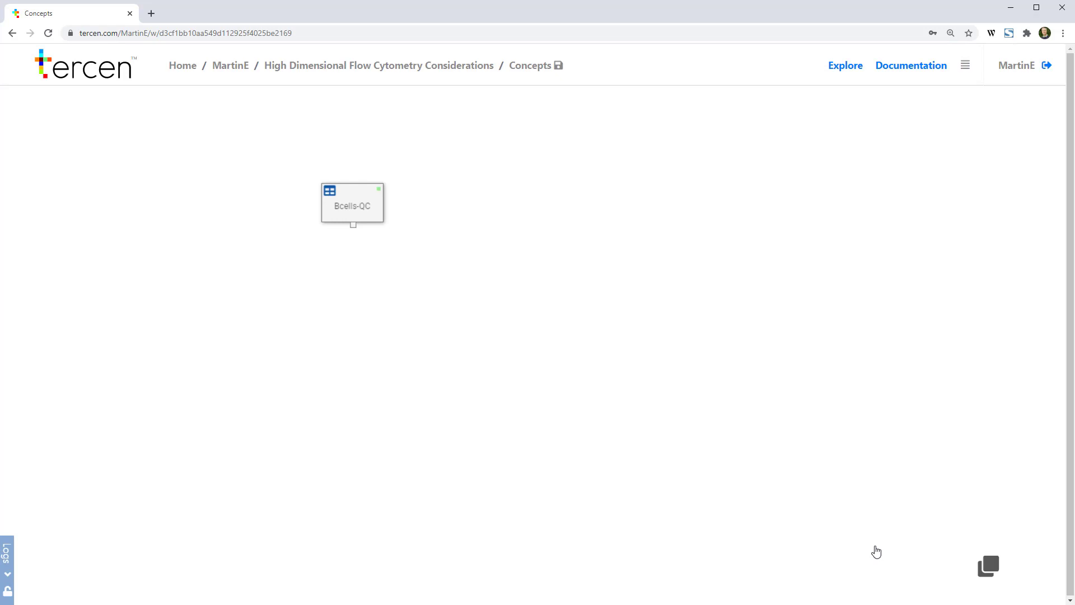
{"action": "mouse_move", "coordinate": [392, 320]}
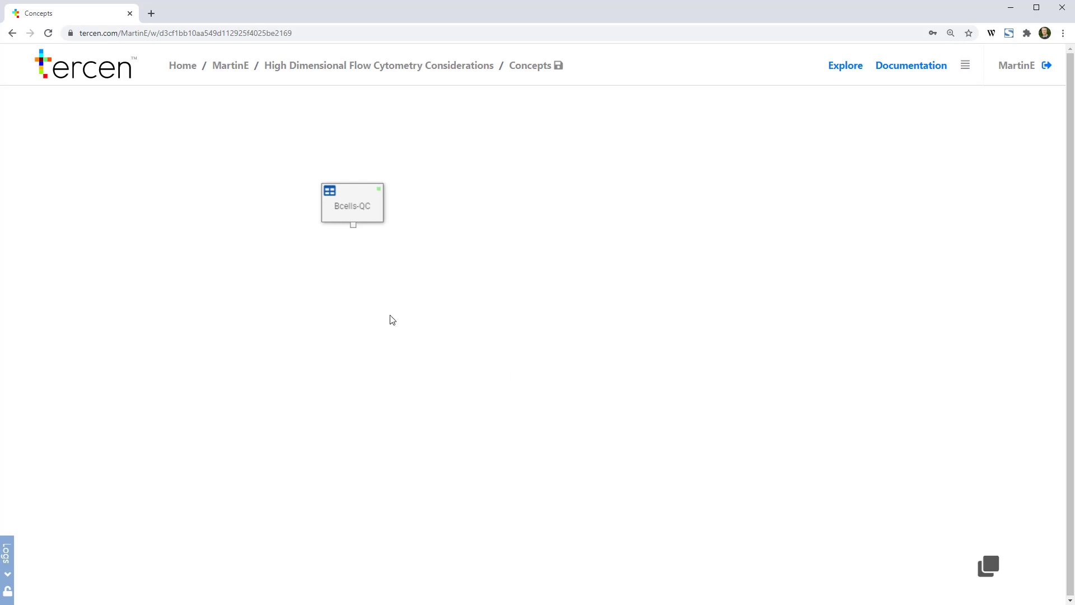
Add a new data step downstream of the Bcells-QC table and open it
{"action": "right_click", "coordinate": [352, 203]}
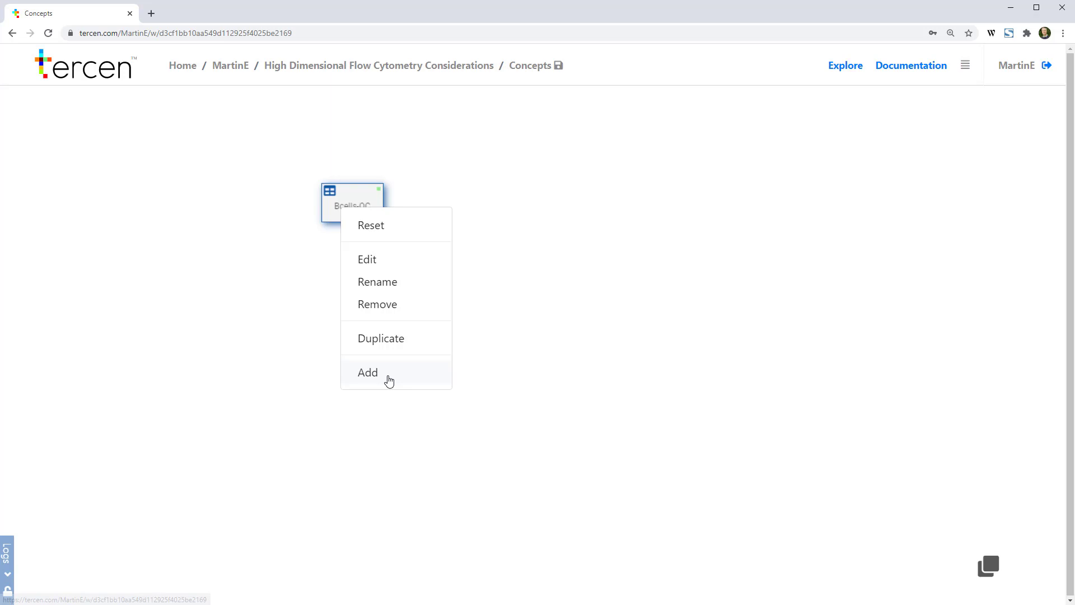
{"action": "left_click", "coordinate": [368, 373]}
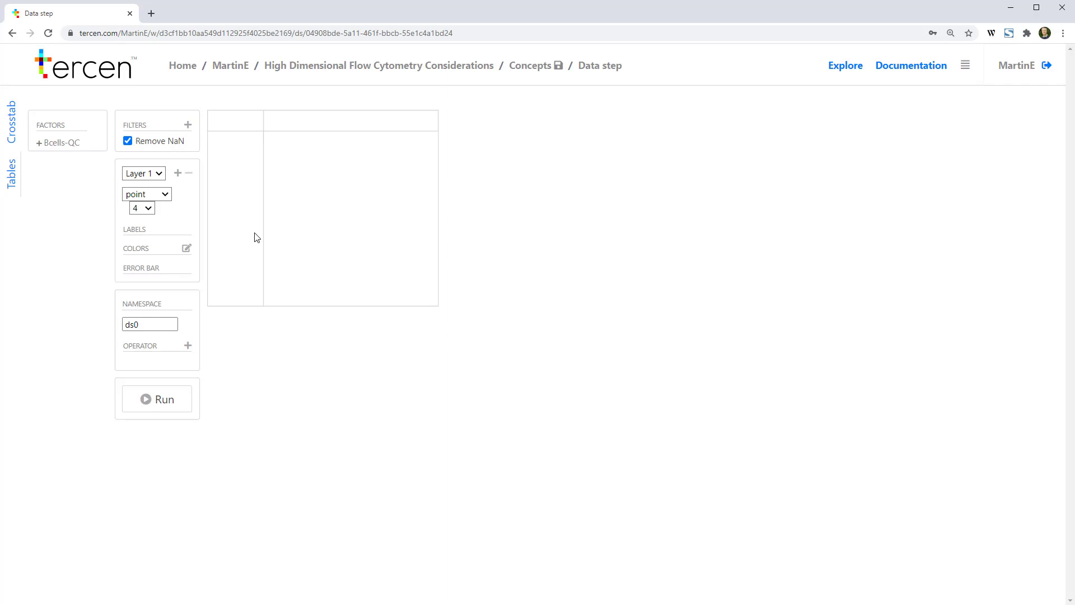
{"action": "left_click", "coordinate": [40, 143]}
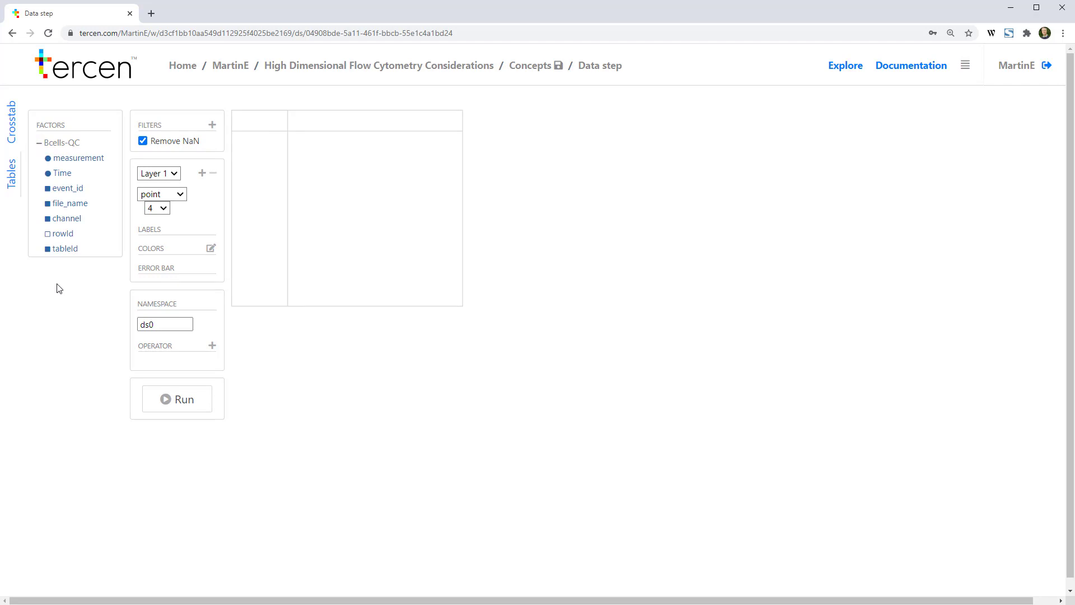
{"action": "left_click", "coordinate": [78, 158]}
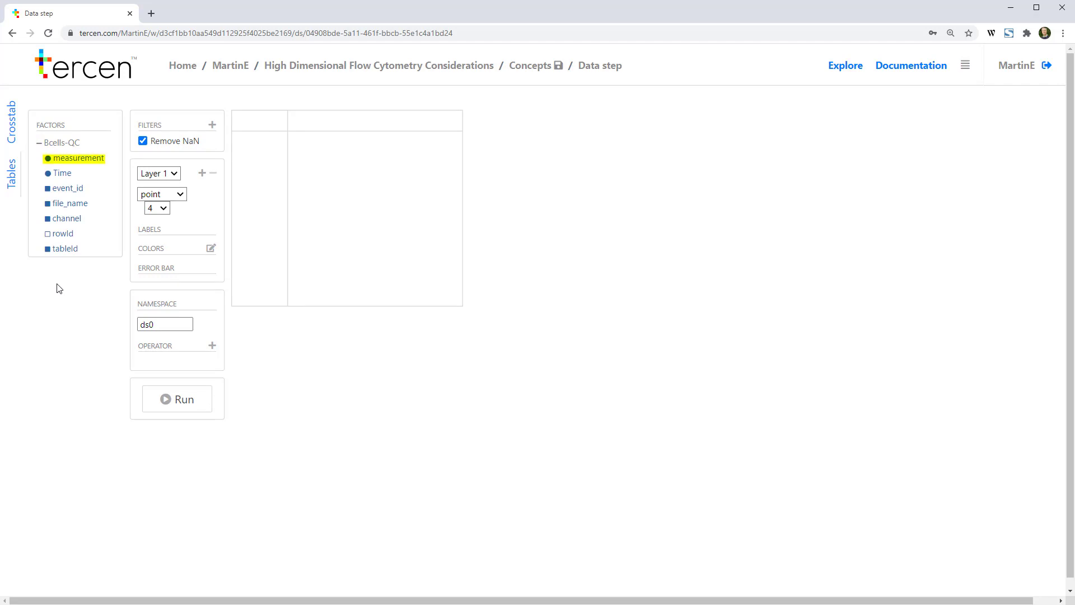
{"action": "left_click", "coordinate": [66, 219]}
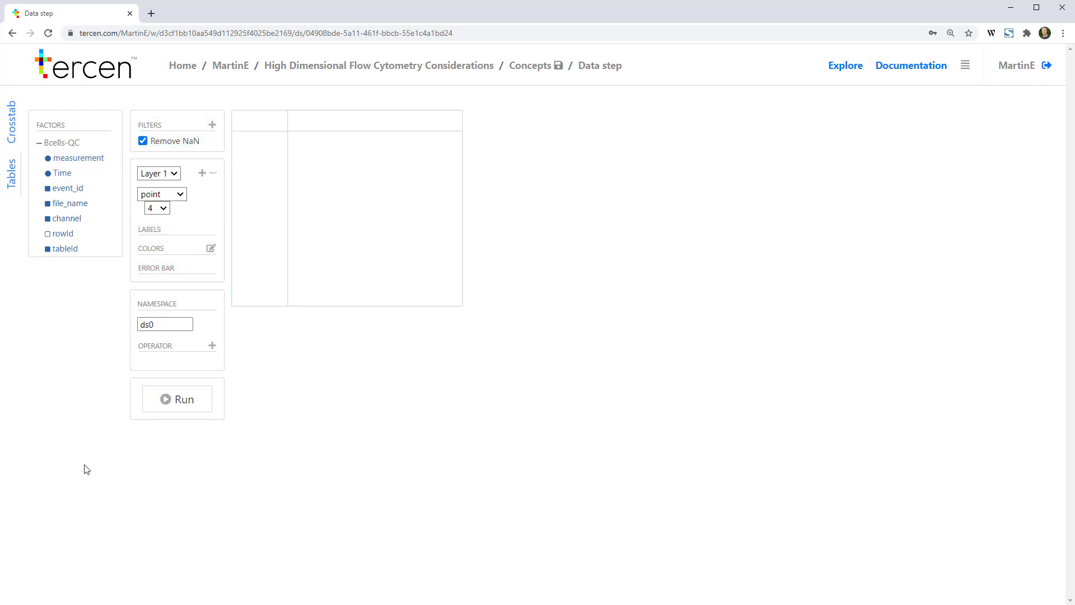
{"action": "mouse_move", "coordinate": [84, 168]}
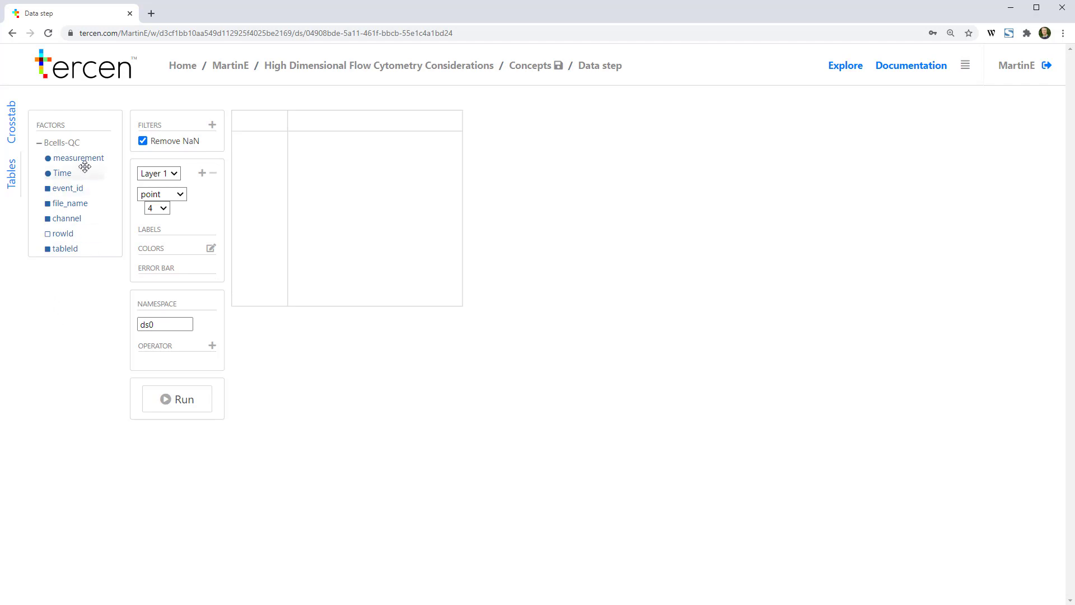
Place Time on the crosstab columns, measurement on the y-axis and channel on rows
{"action": "left_click_drag", "start_coordinate": [80, 158], "coordinate": [244, 220]}
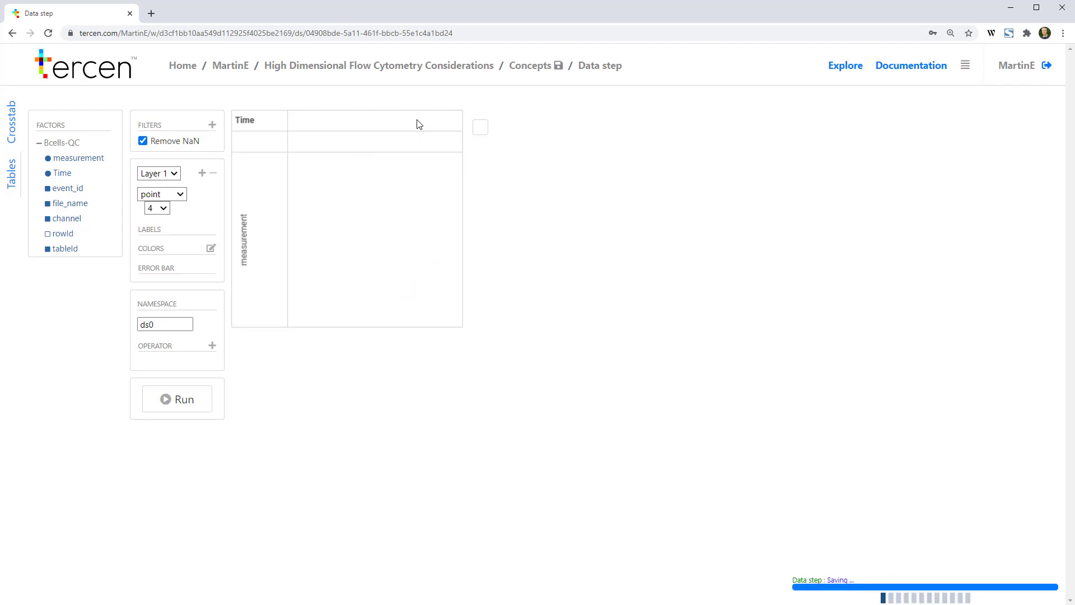
{"action": "left_click", "coordinate": [177, 399]}
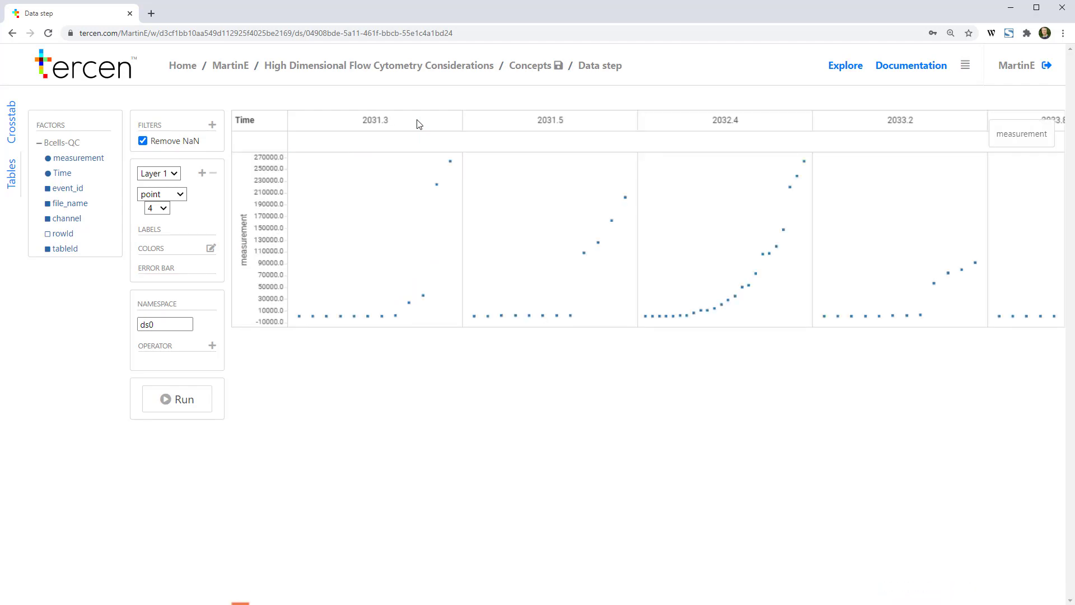
{"action": "mouse_move", "coordinate": [471, 125]}
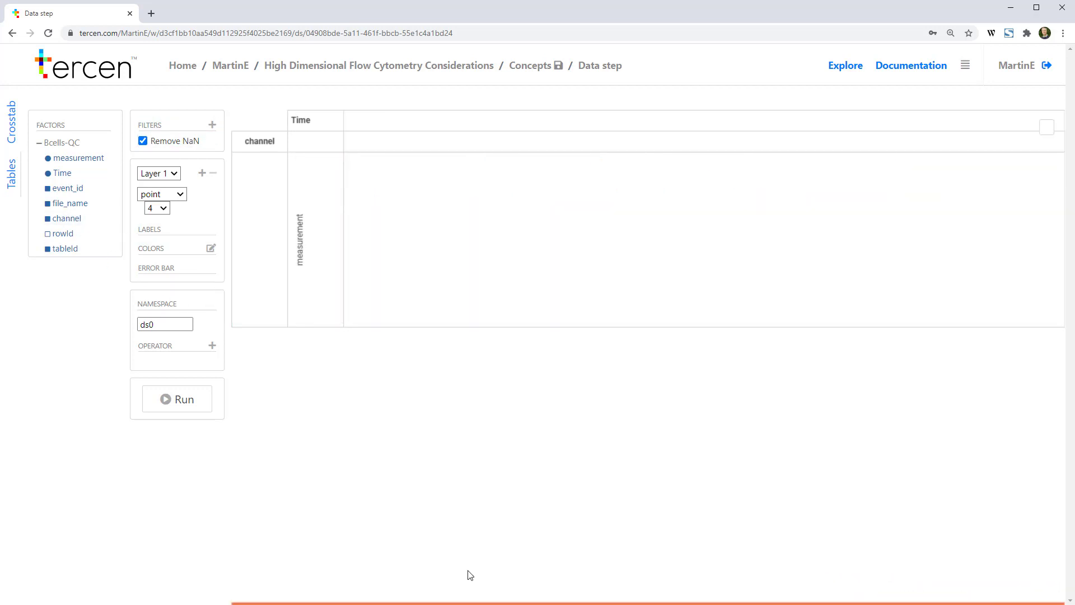
Drop the event_id factor under Time in the crosstab column header
{"action": "left_click", "coordinate": [177, 399]}
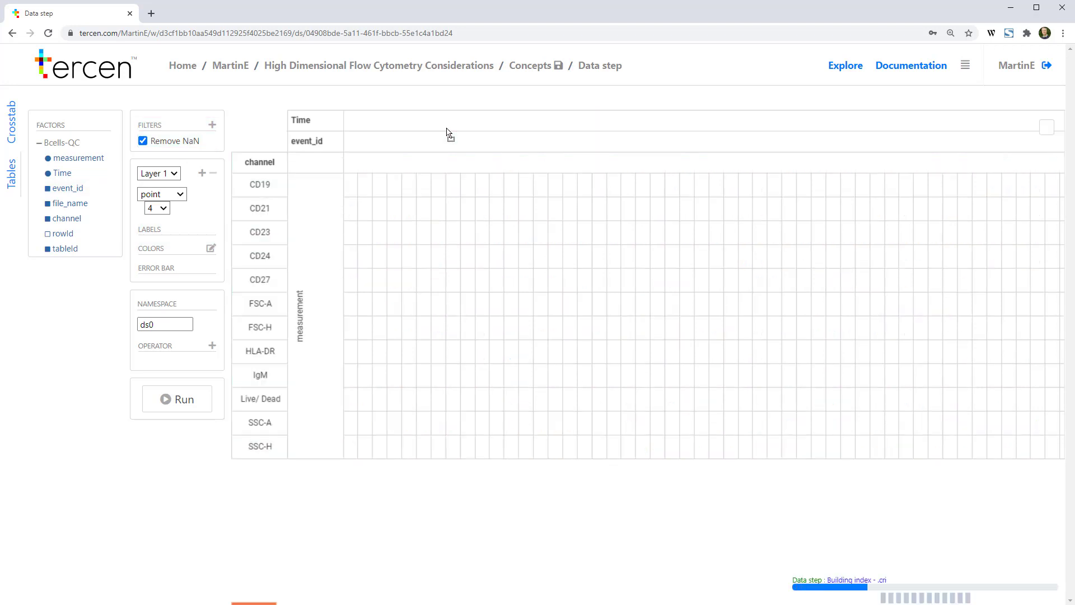
{"action": "left_click", "coordinate": [177, 399]}
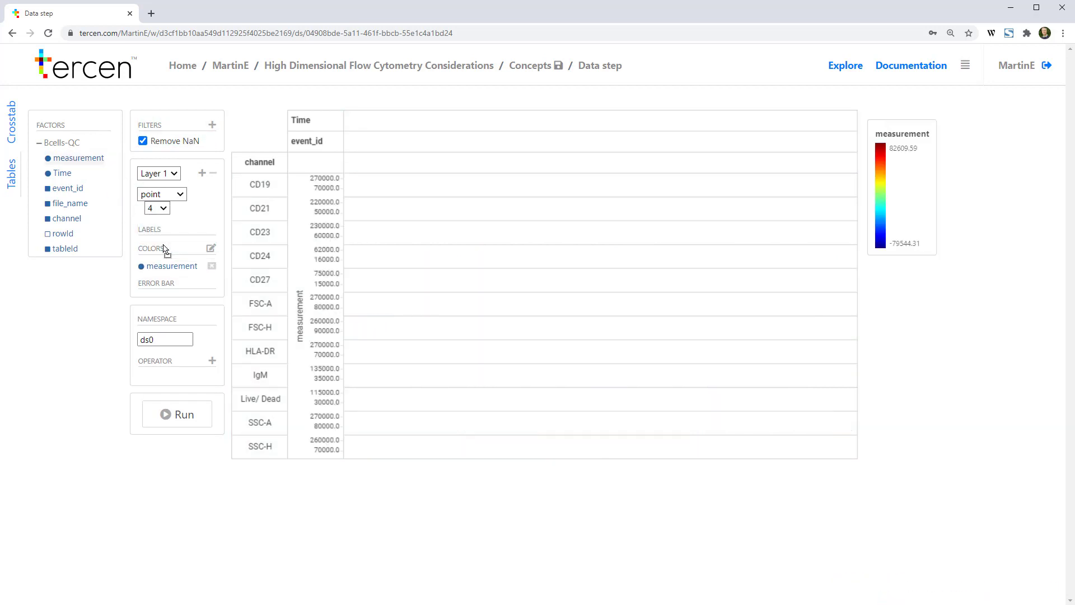
Colour by measurement and switch the layer chart type to heatmap
{"action": "left_click", "coordinate": [177, 414]}
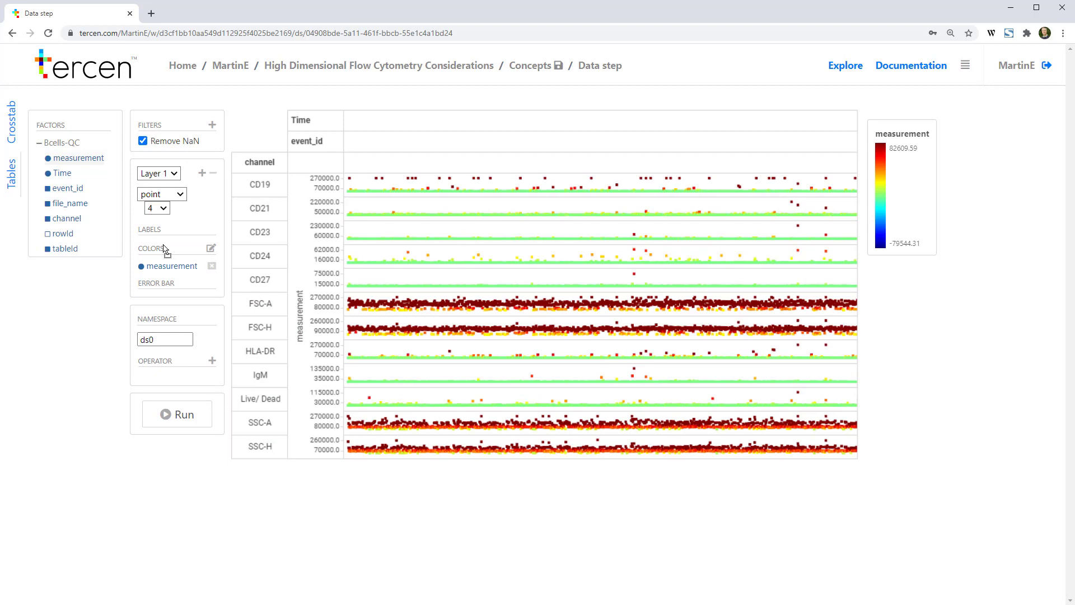
{"action": "left_click", "coordinate": [162, 194]}
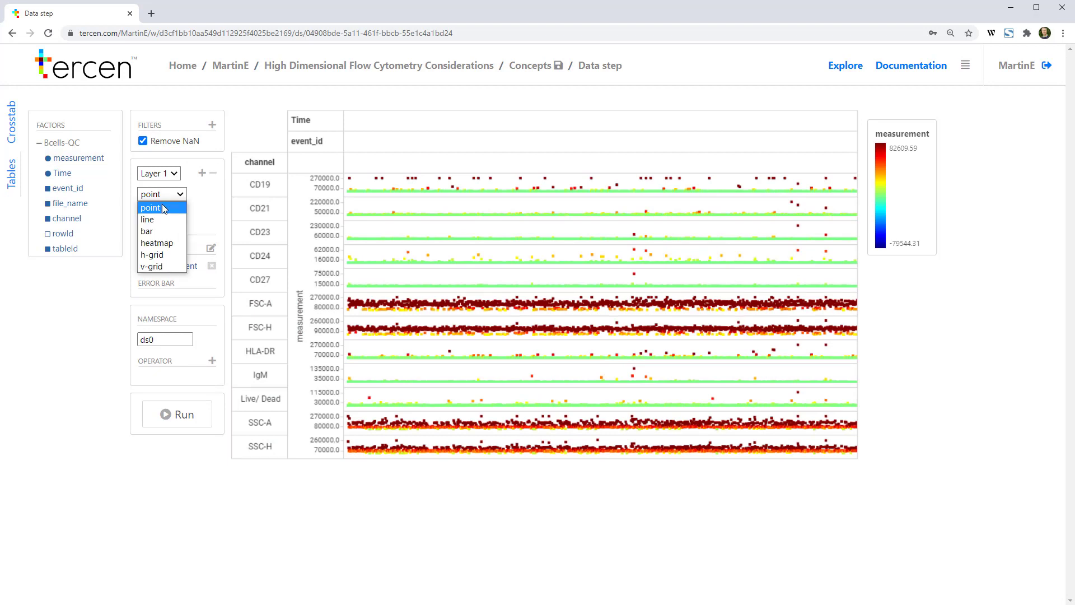
{"action": "left_click", "coordinate": [157, 243]}
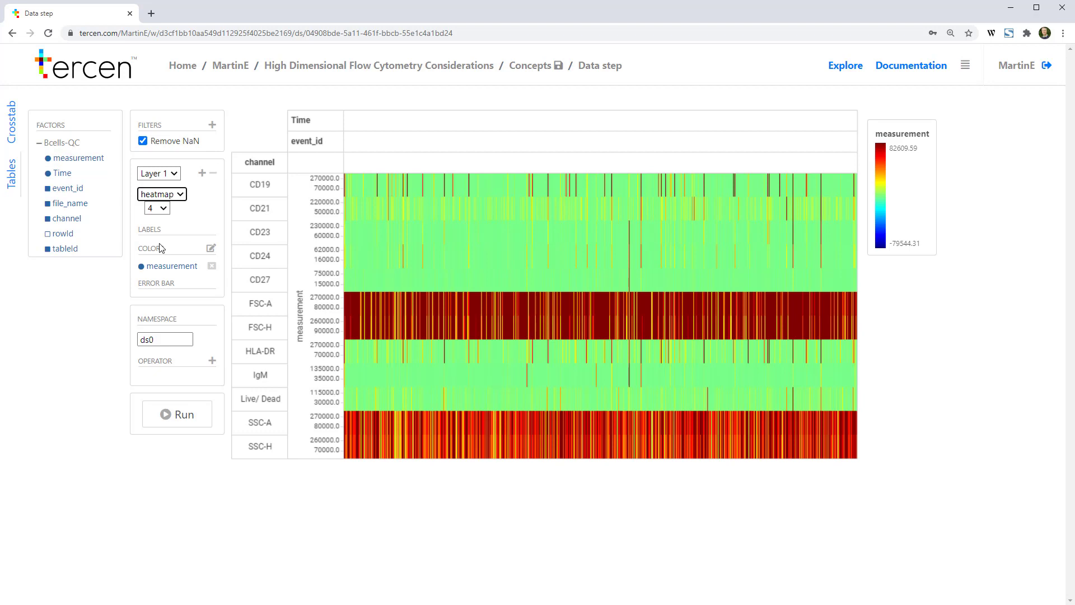
{"action": "left_click", "coordinate": [259, 423]}
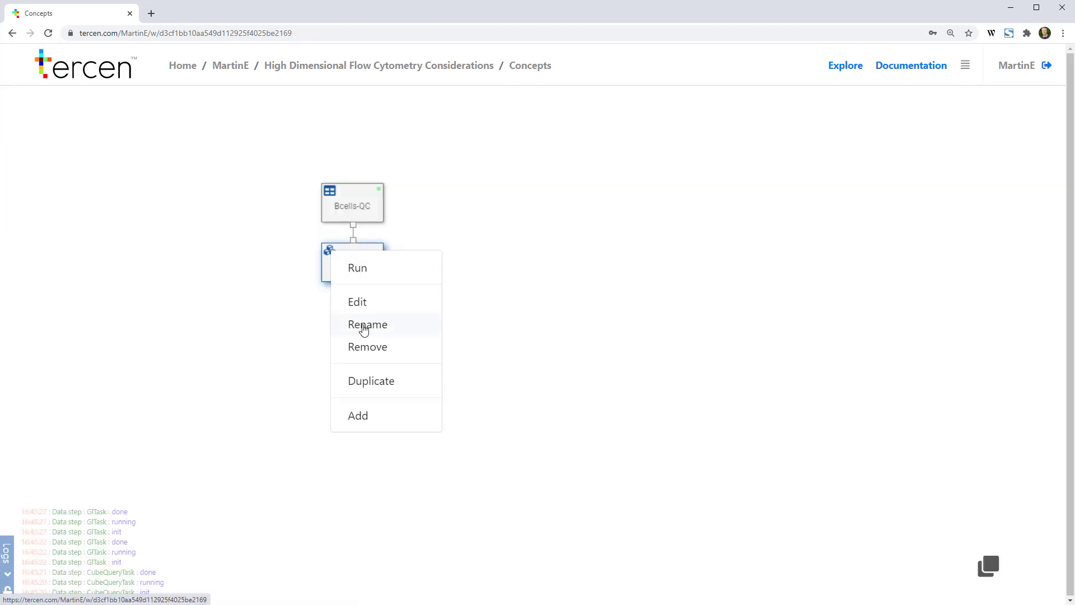
Rename the data step under Bcells-QC to 'Heatmap'
{"action": "left_click", "coordinate": [367, 324]}
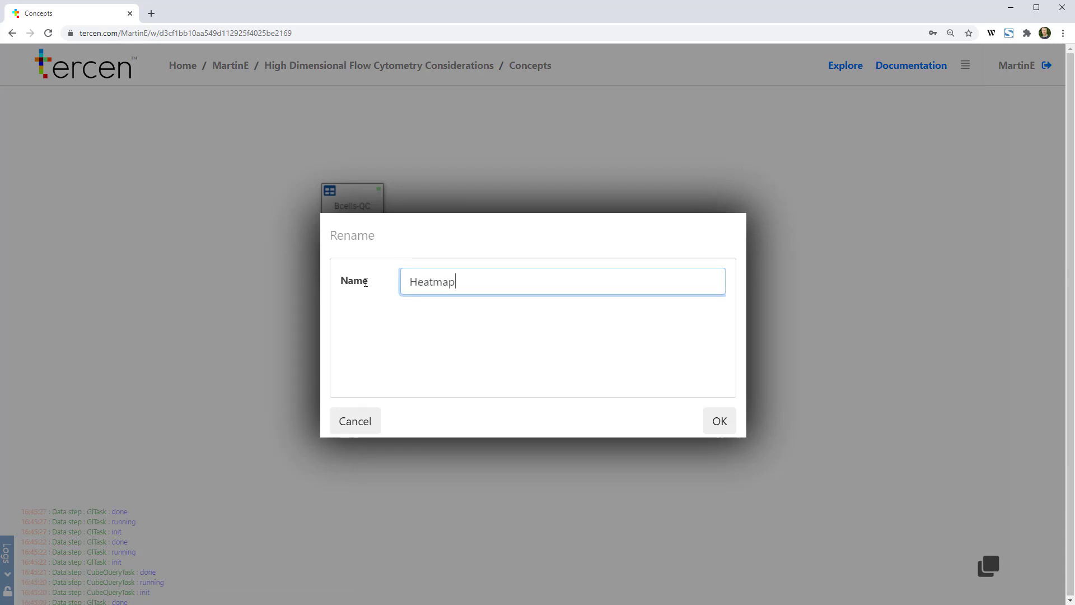
{"action": "left_click", "coordinate": [720, 420]}
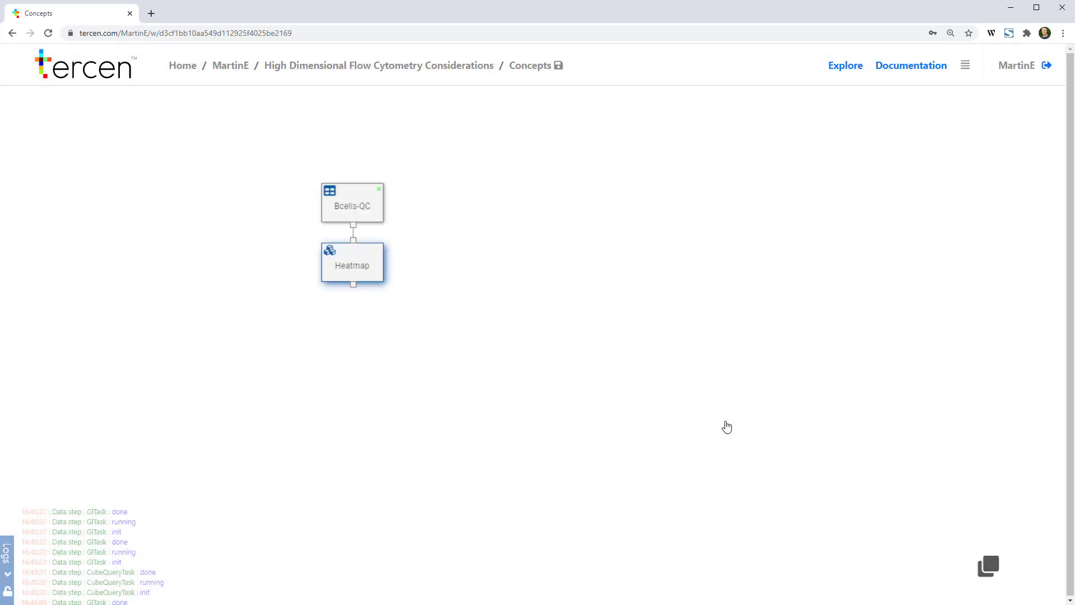
{"action": "mouse_move", "coordinate": [539, 105]}
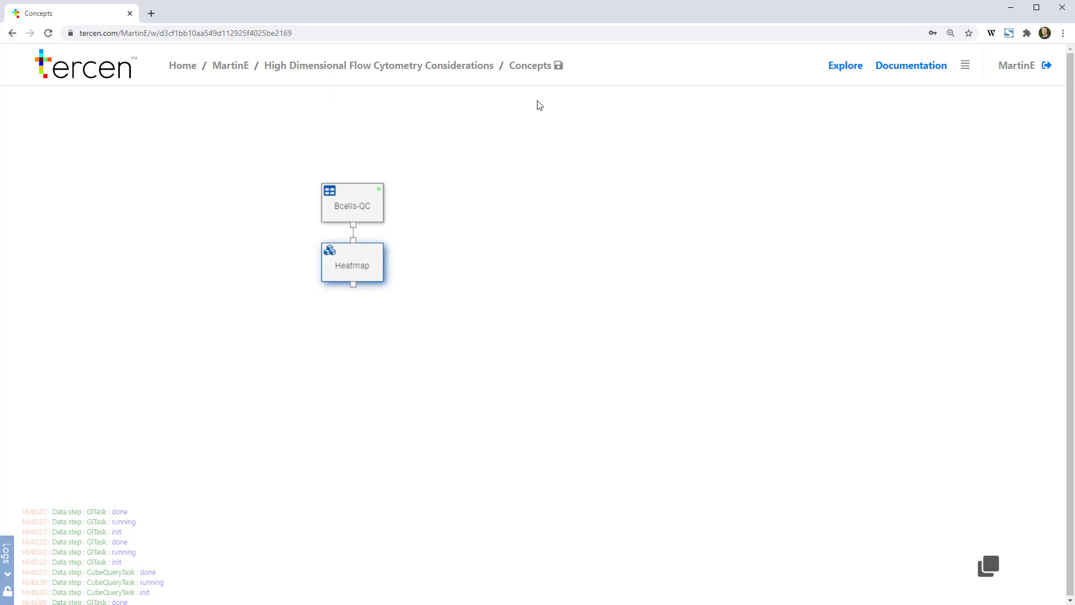
Duplicate the Heatmap step and open the resulting 'Data step' copy for editing
{"action": "right_click", "coordinate": [353, 263]}
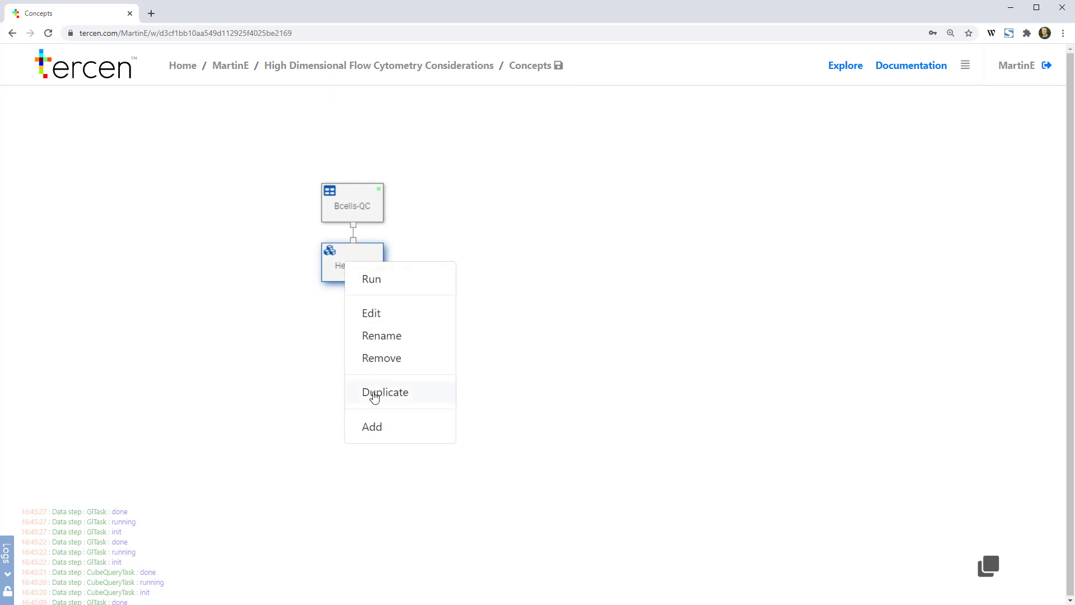
{"action": "left_click", "coordinate": [385, 392]}
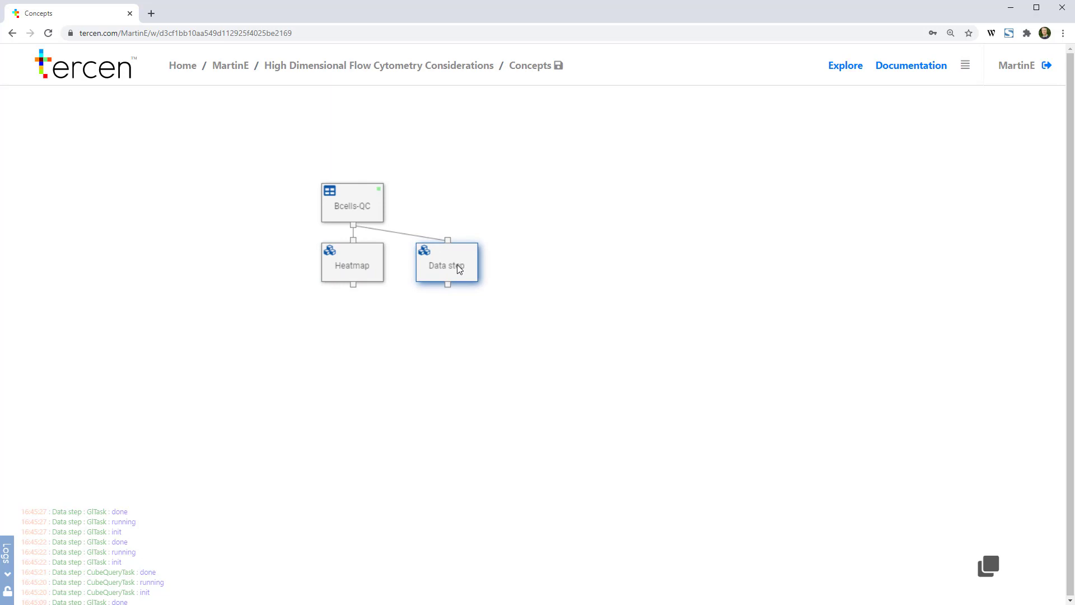
{"action": "right_click", "coordinate": [455, 268]}
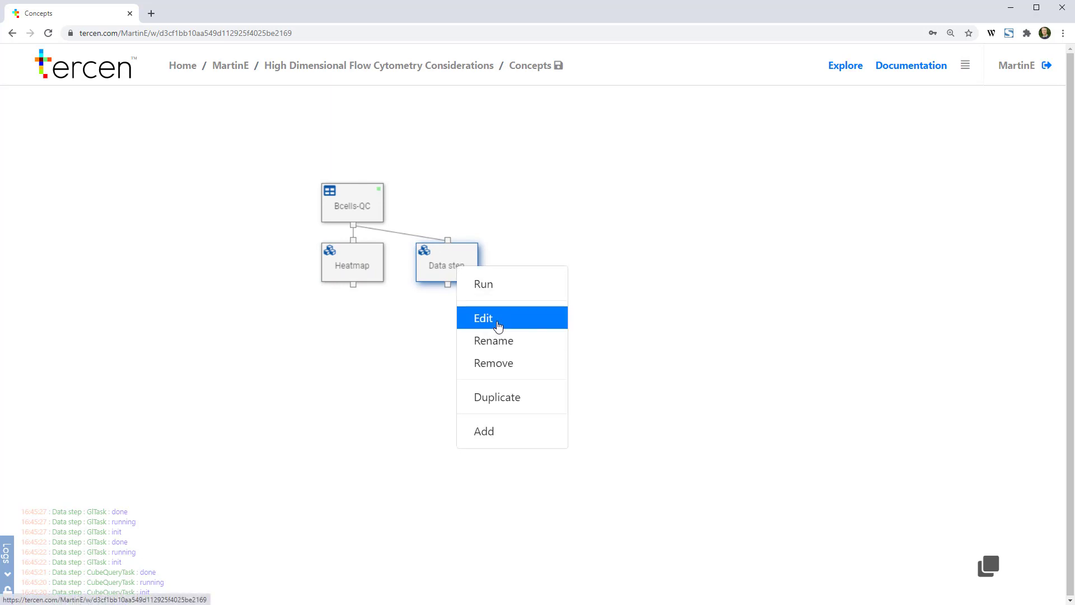
{"action": "left_click", "coordinate": [483, 318]}
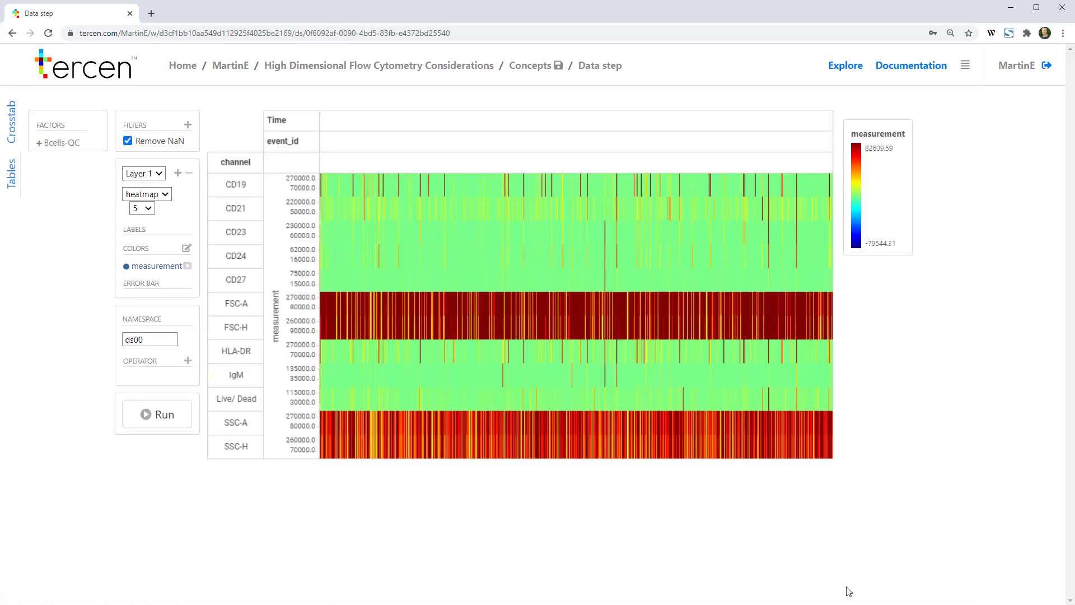
{"action": "mouse_move", "coordinate": [510, 169]}
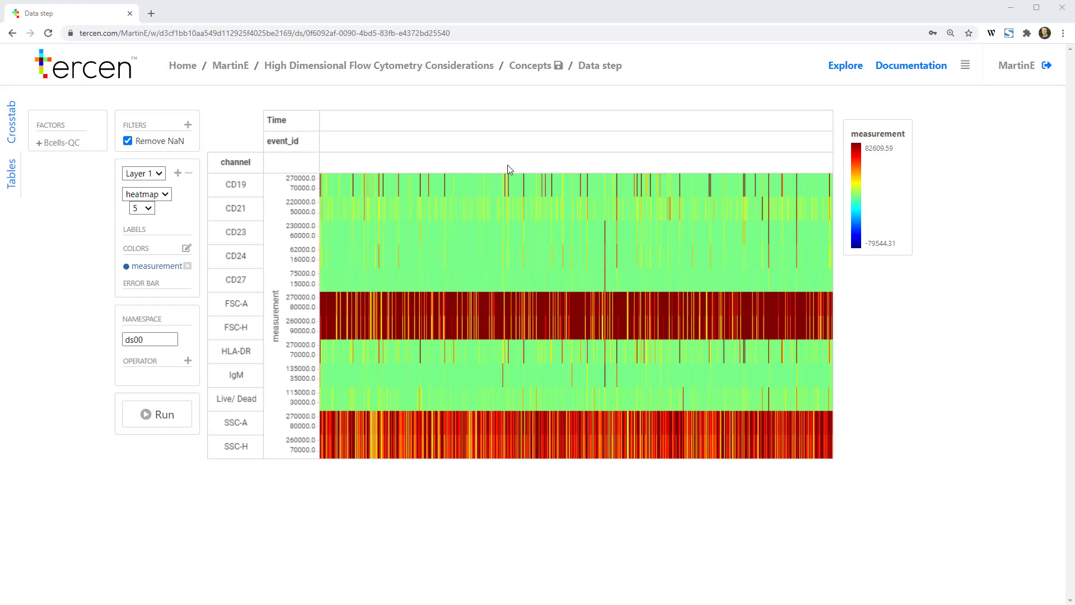
Add the asinh 0.0.4 operator with scale 15 and run the step
{"action": "left_click", "coordinate": [188, 360]}
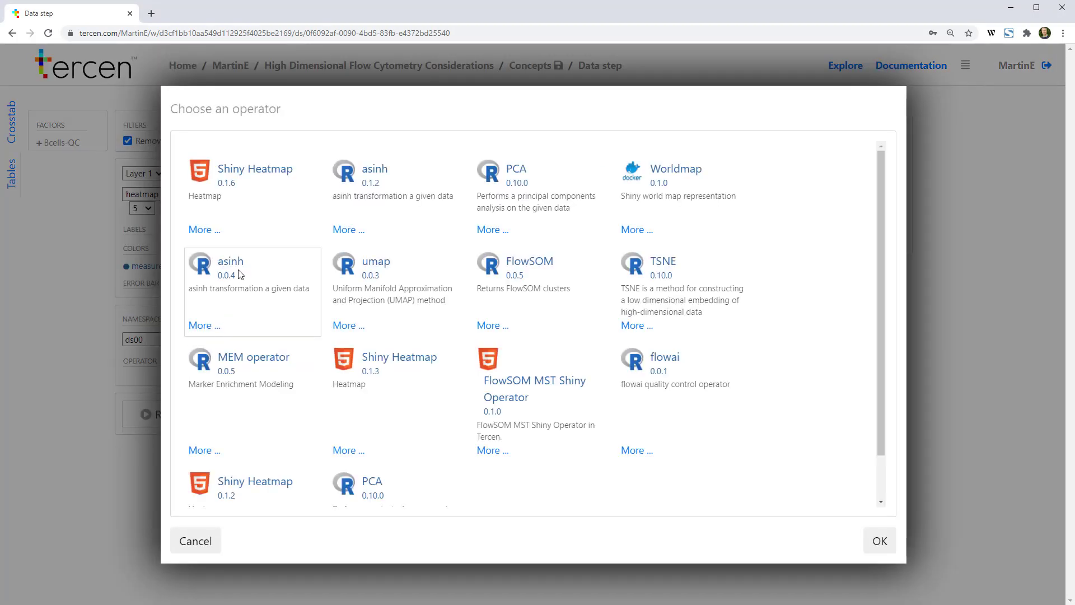
{"action": "left_click", "coordinate": [880, 539]}
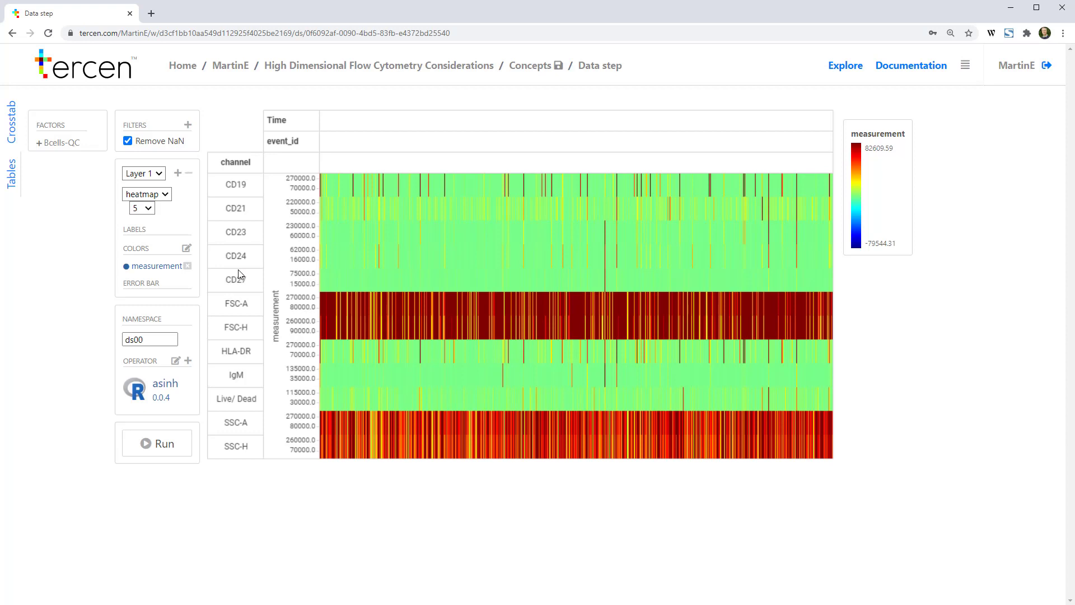
{"action": "mouse_move", "coordinate": [174, 362]}
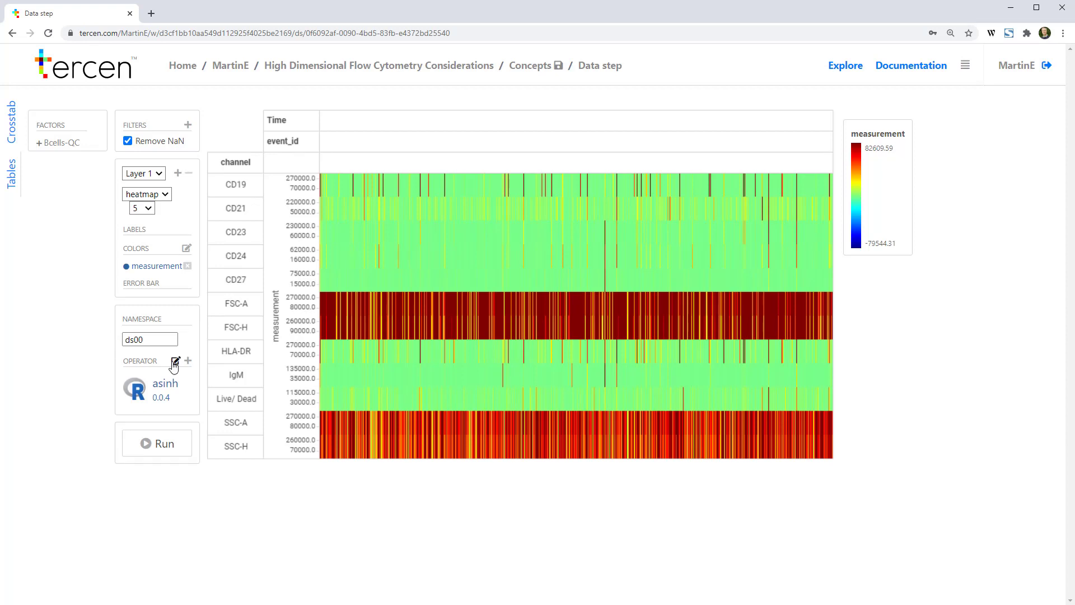
{"action": "left_click", "coordinate": [174, 363]}
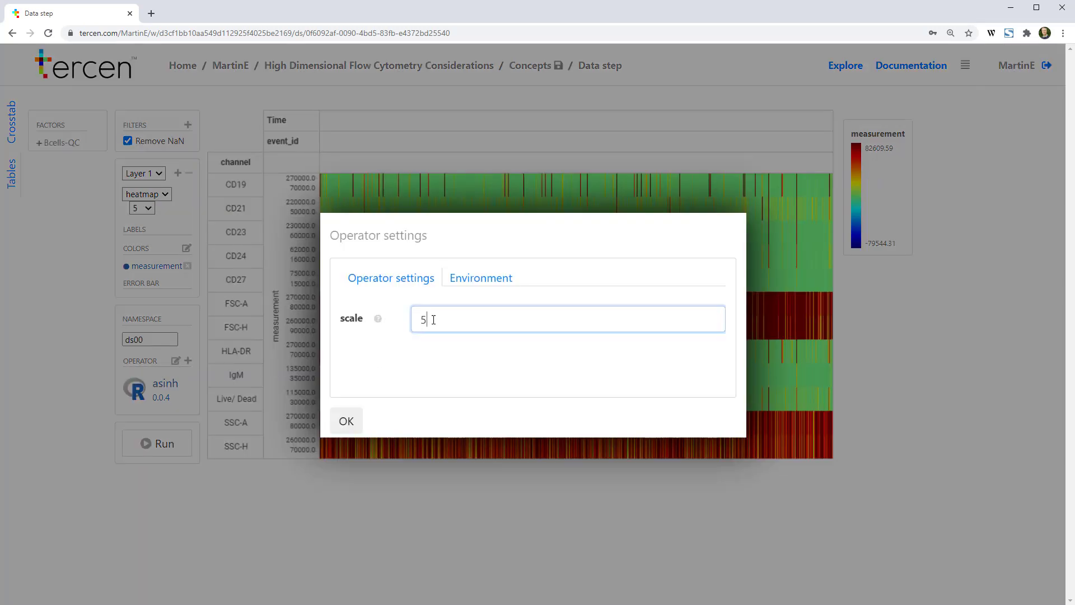
{"action": "type", "text": "15"}
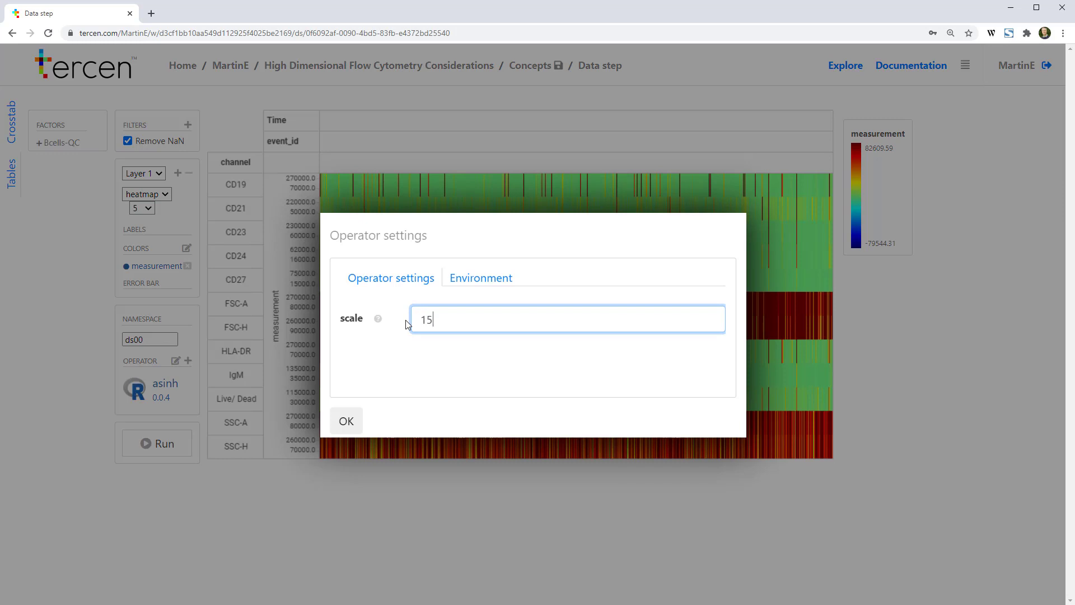
{"action": "left_click", "coordinate": [346, 420]}
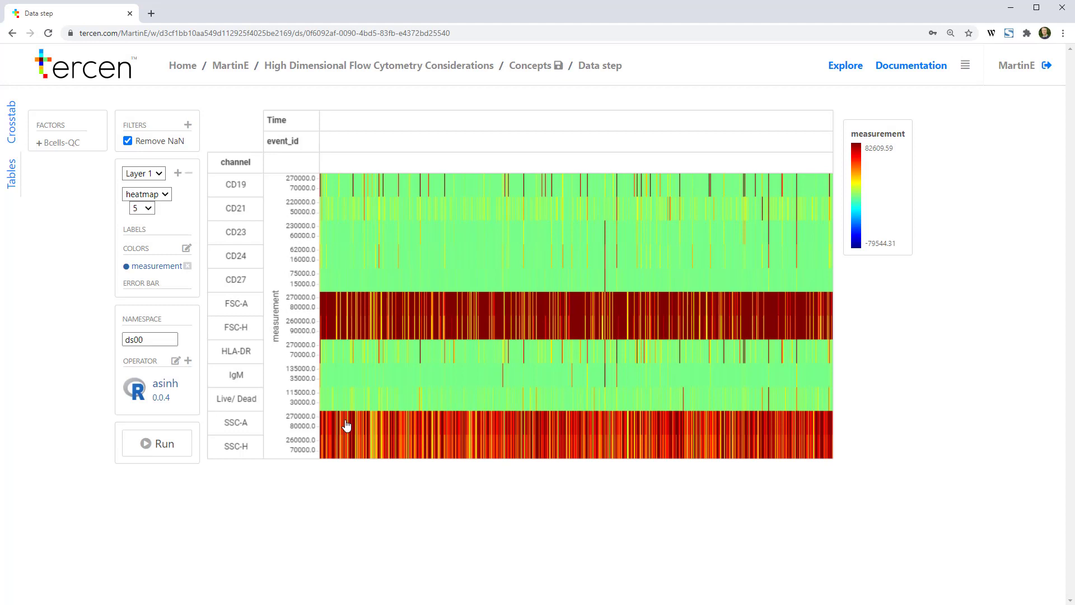
{"action": "left_click", "coordinate": [157, 443]}
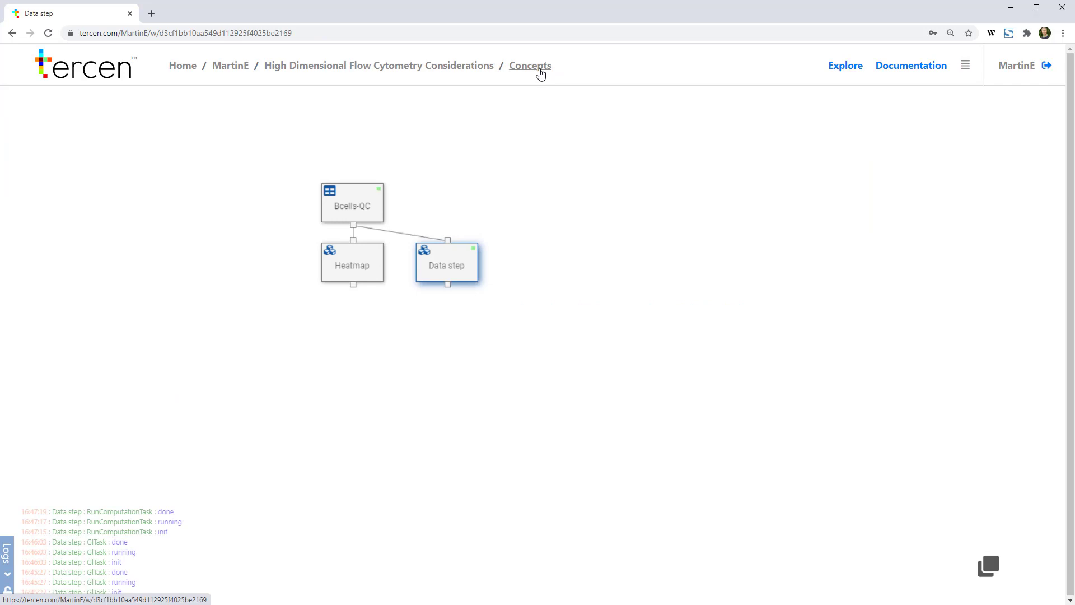
Name the Data step 'asinh' and add a new step after it
{"action": "left_click", "coordinate": [530, 66]}
{"action": "type", "text": "asin"}
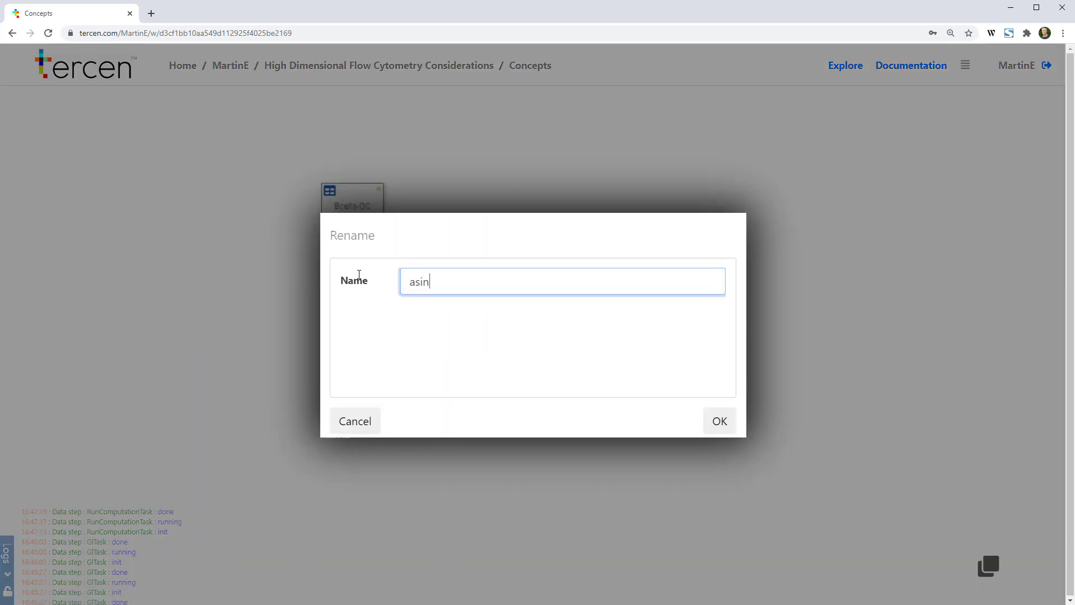
{"action": "left_click", "coordinate": [720, 421]}
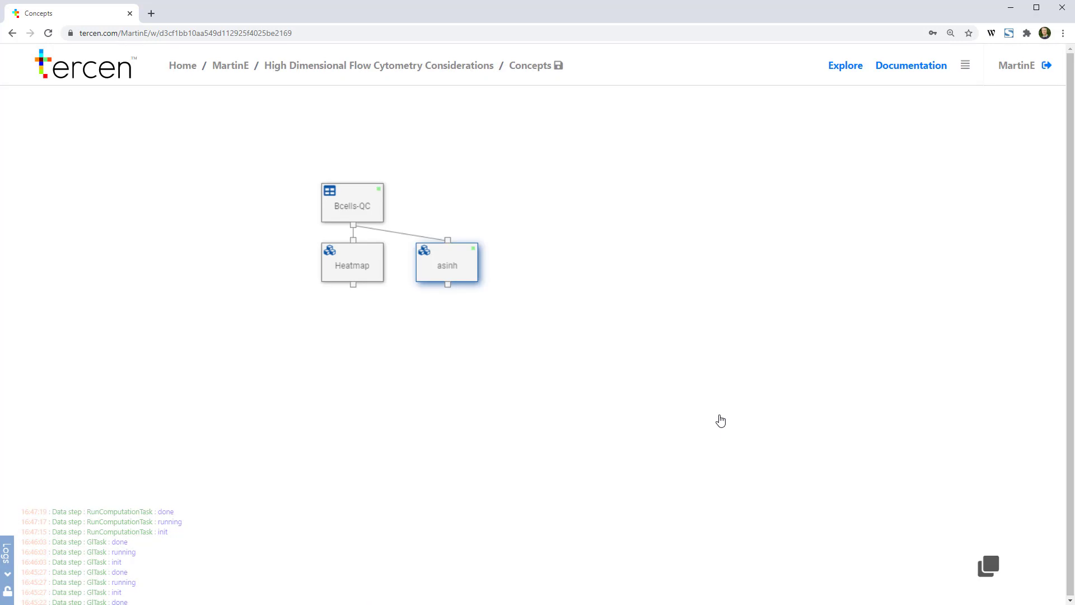
{"action": "right_click", "coordinate": [448, 269]}
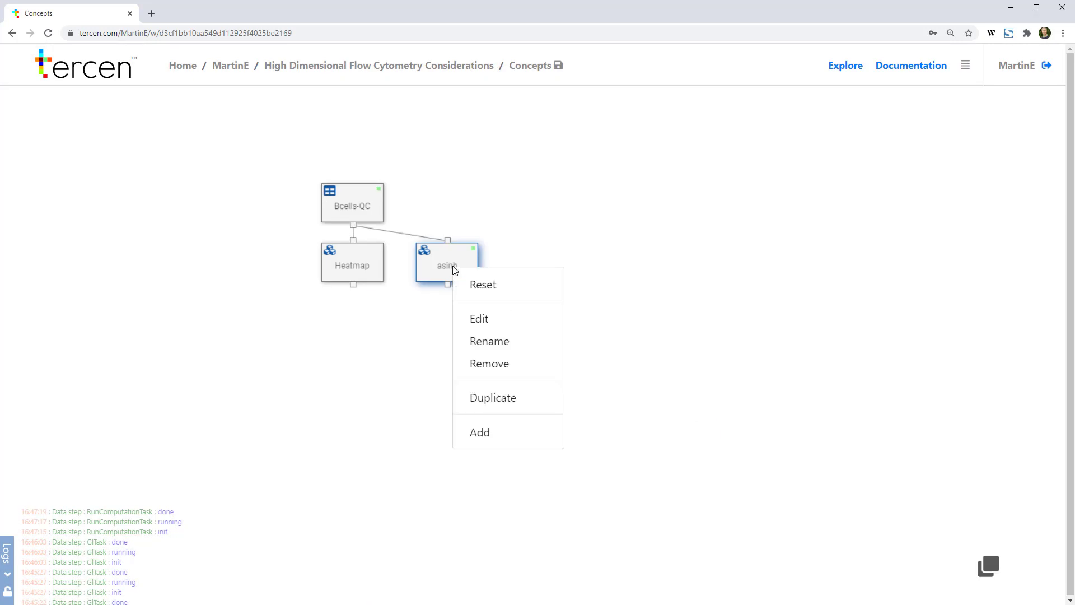
{"action": "left_click", "coordinate": [480, 432]}
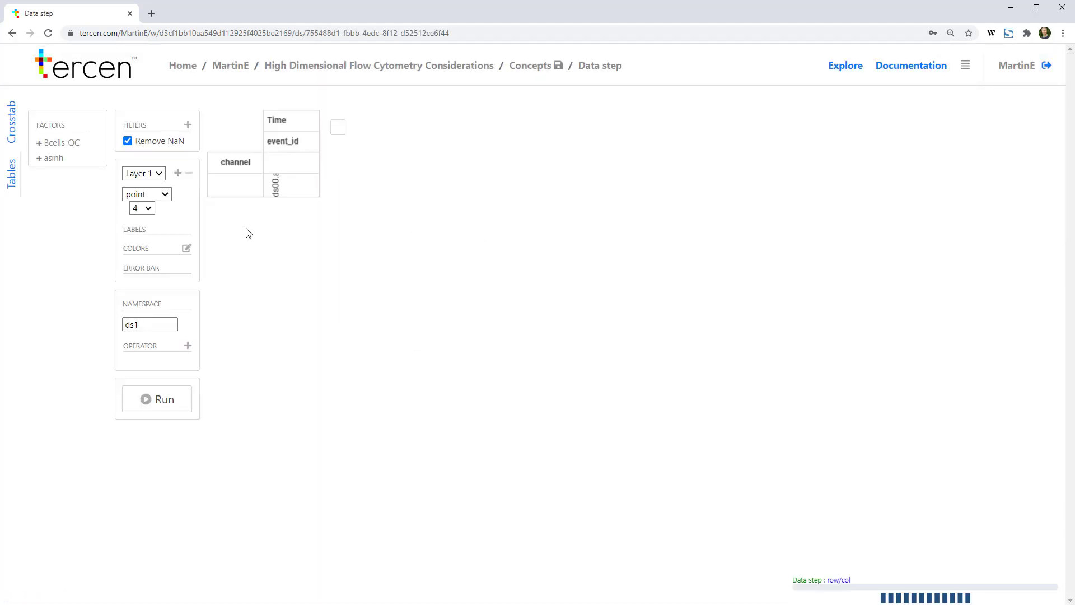
Colour the new step by ds00.asinh and display it as a heatmap
{"action": "left_click", "coordinate": [156, 399]}
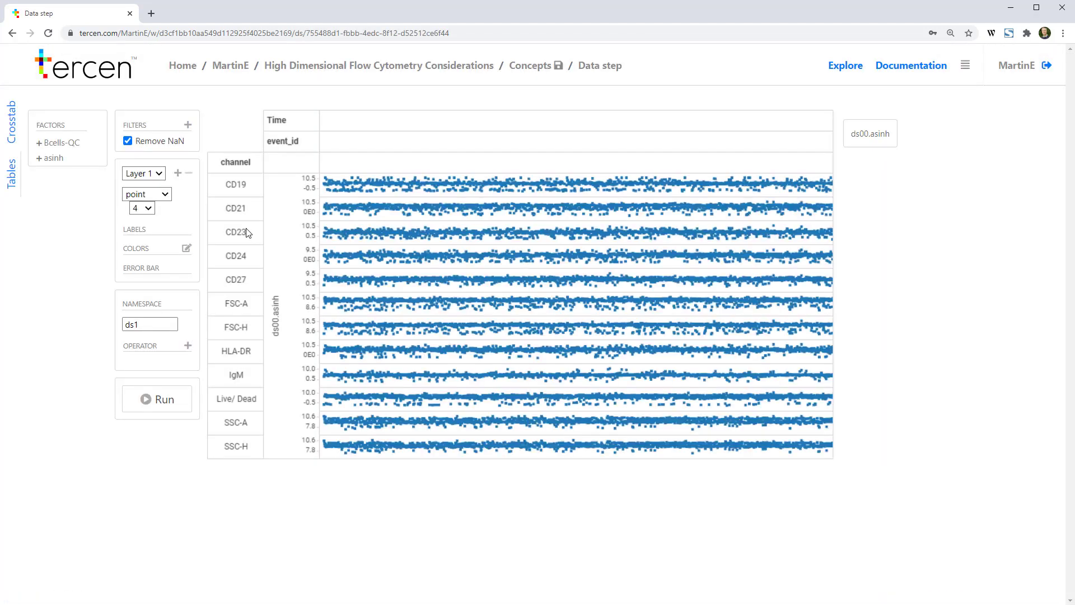
{"action": "left_click", "coordinate": [37, 143]}
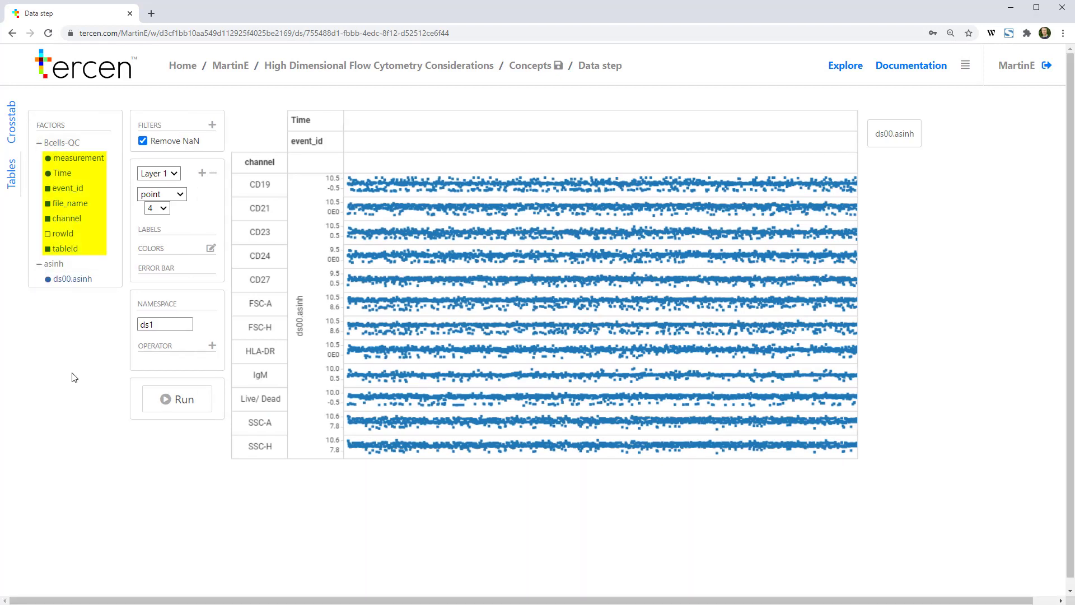
{"action": "left_click", "coordinate": [65, 278]}
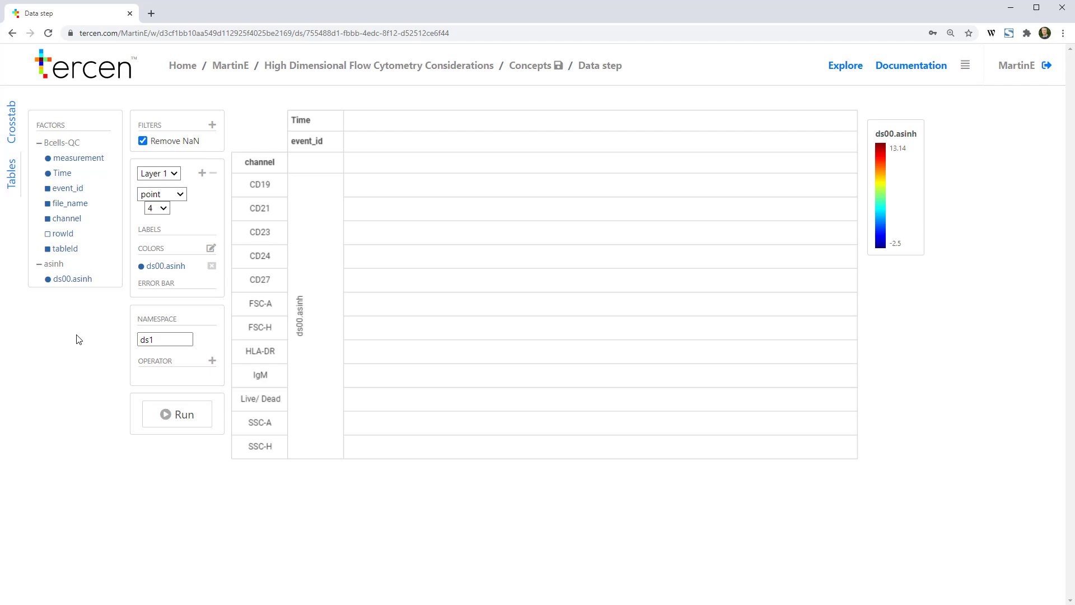
{"action": "left_click", "coordinate": [177, 414]}
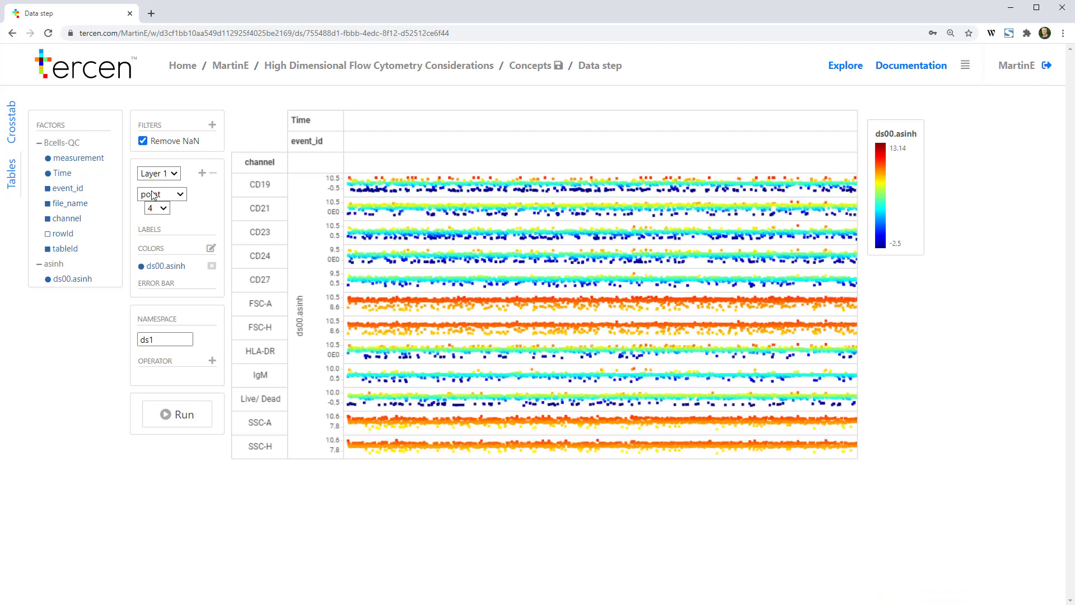
{"action": "left_click", "coordinate": [161, 194]}
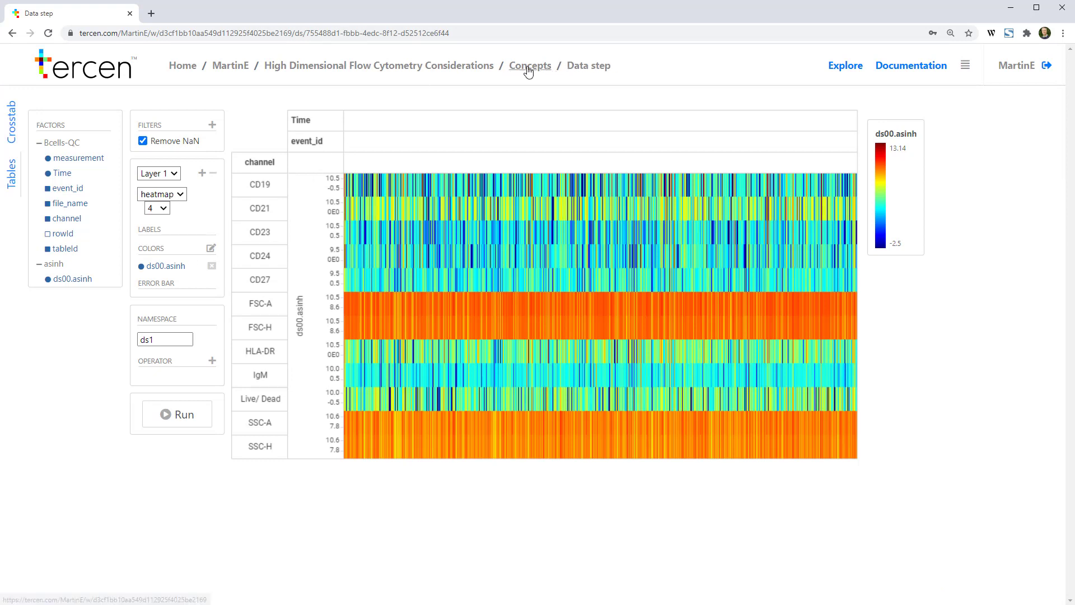
Name the new Concepts step 'asinh heatmap', then go back to the project overview
{"action": "left_click", "coordinate": [529, 66]}
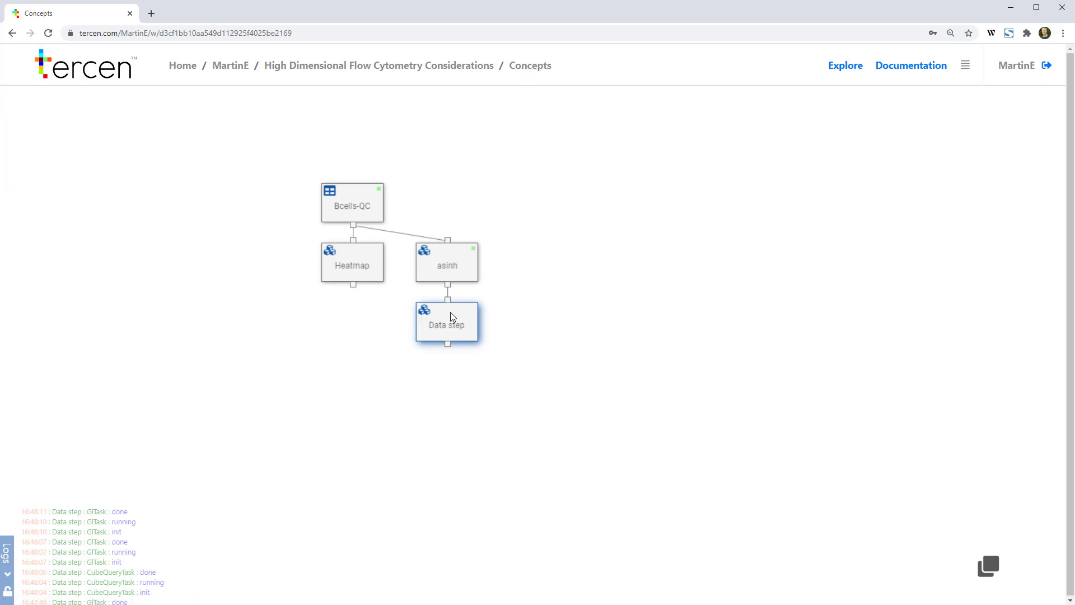
{"action": "double_click", "coordinate": [447, 323]}
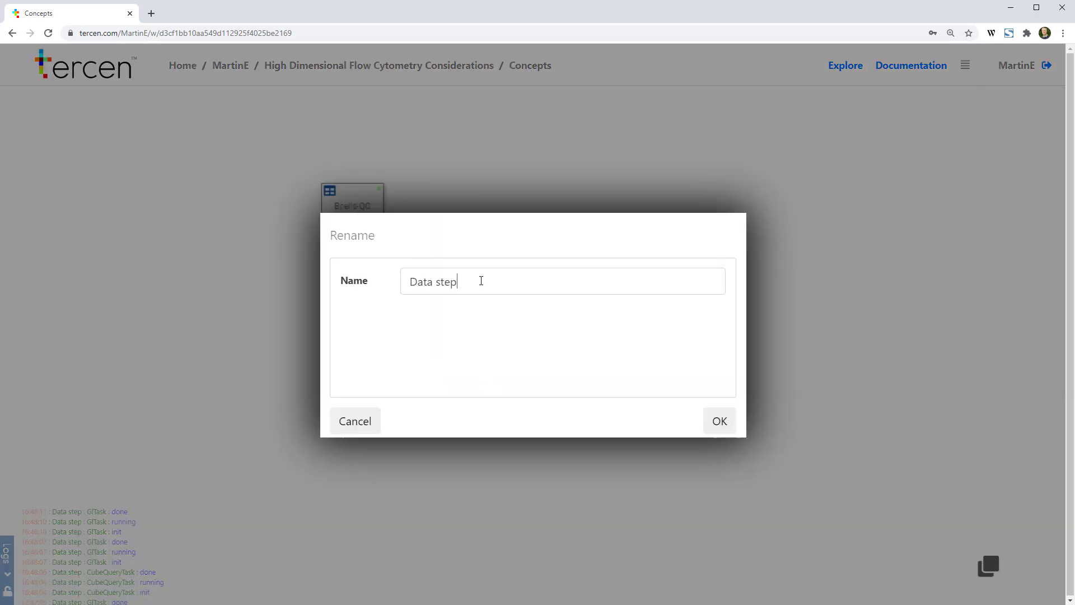
{"action": "type", "text": "asinh"}
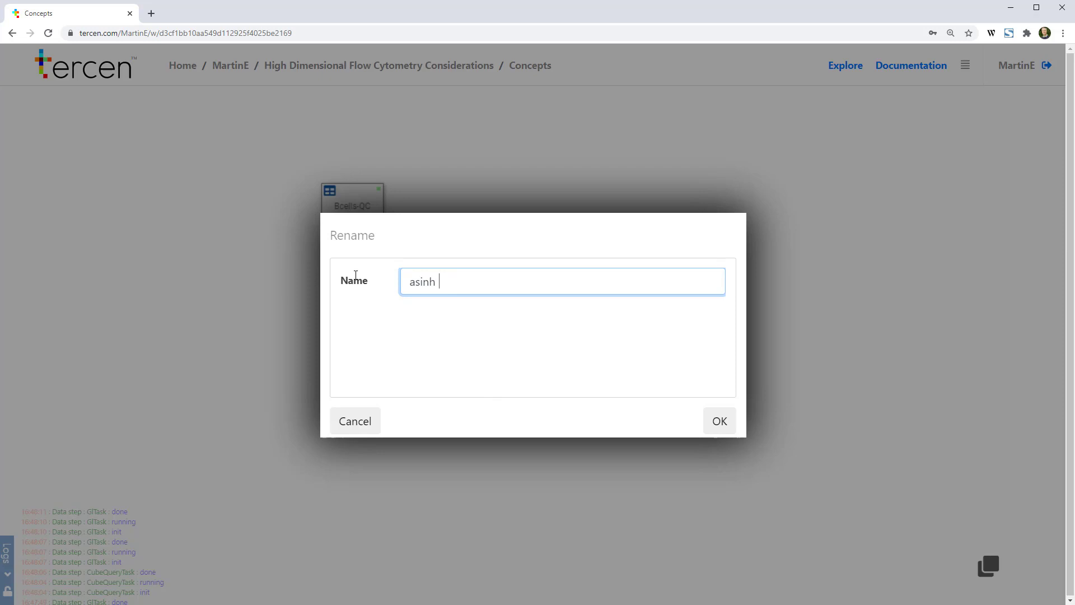
{"action": "type", "text": "heatmap"}
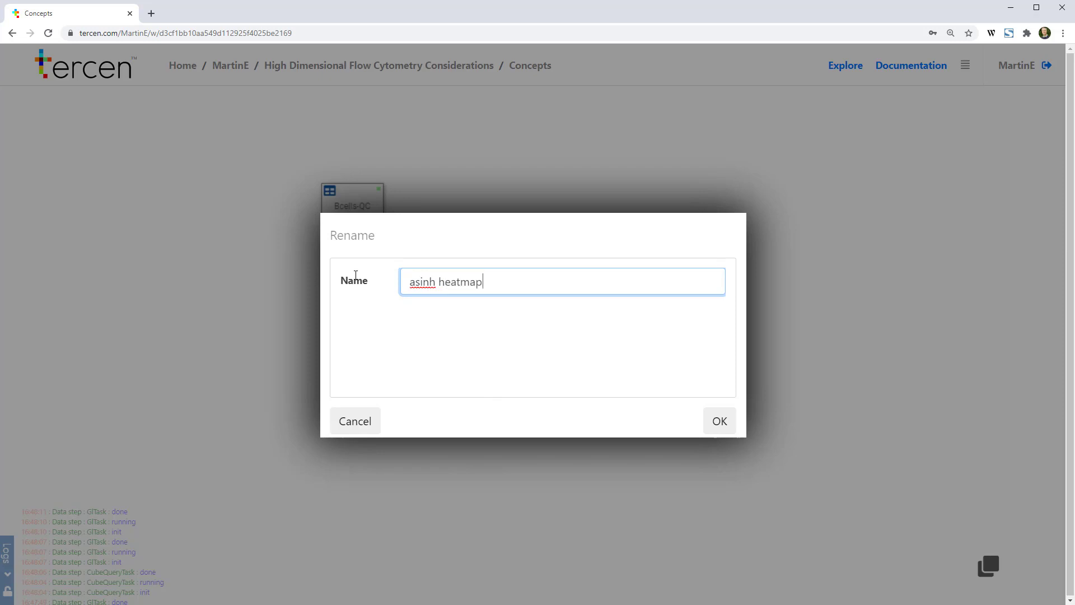
{"action": "left_click", "coordinate": [719, 421]}
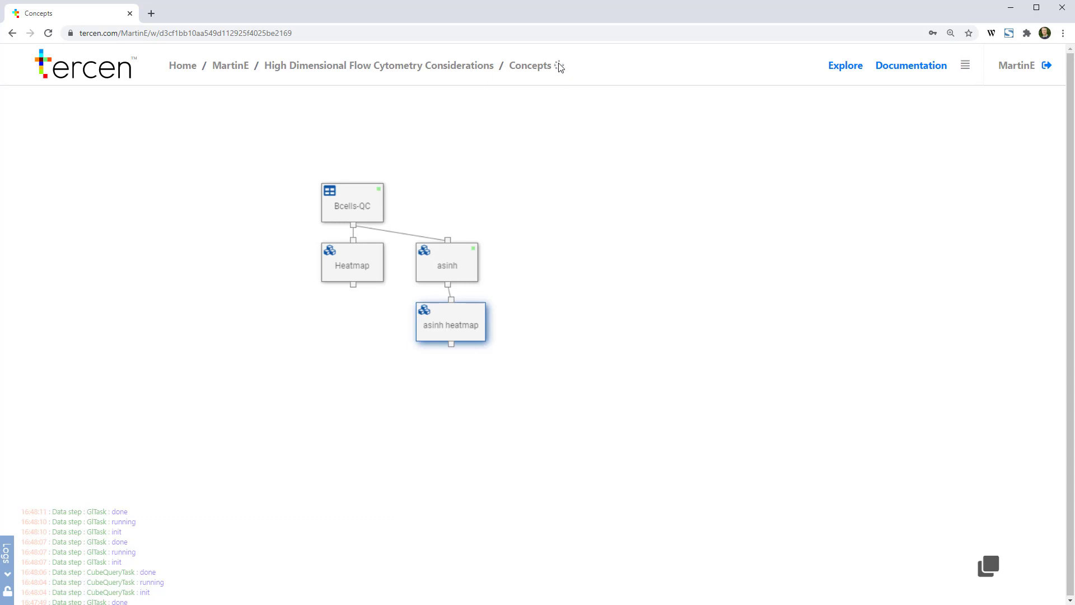
{"action": "left_click", "coordinate": [378, 66]}
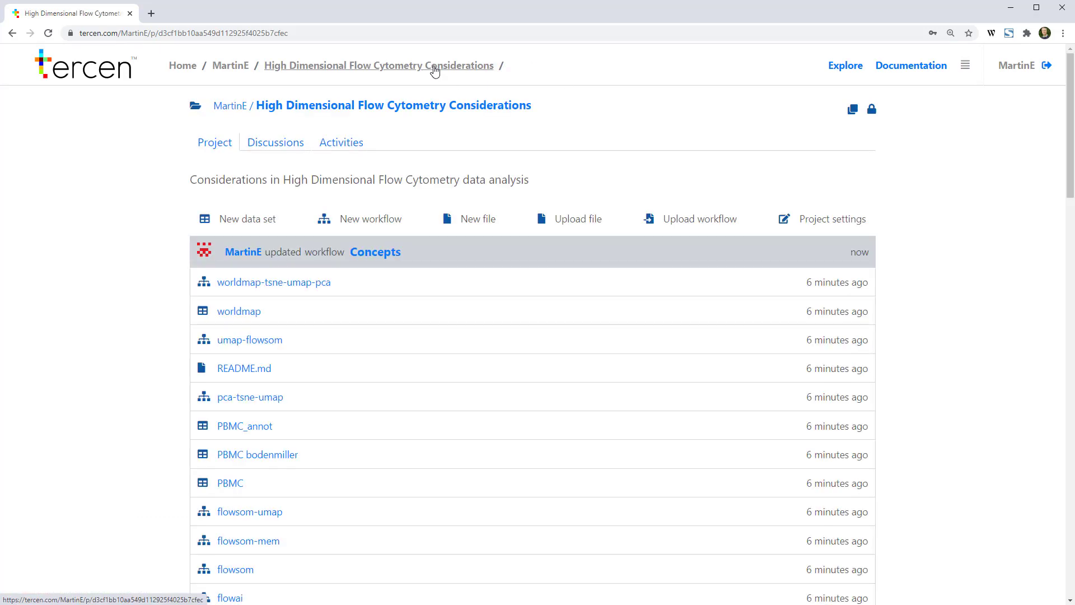
{"action": "mouse_move", "coordinate": [257, 565]}
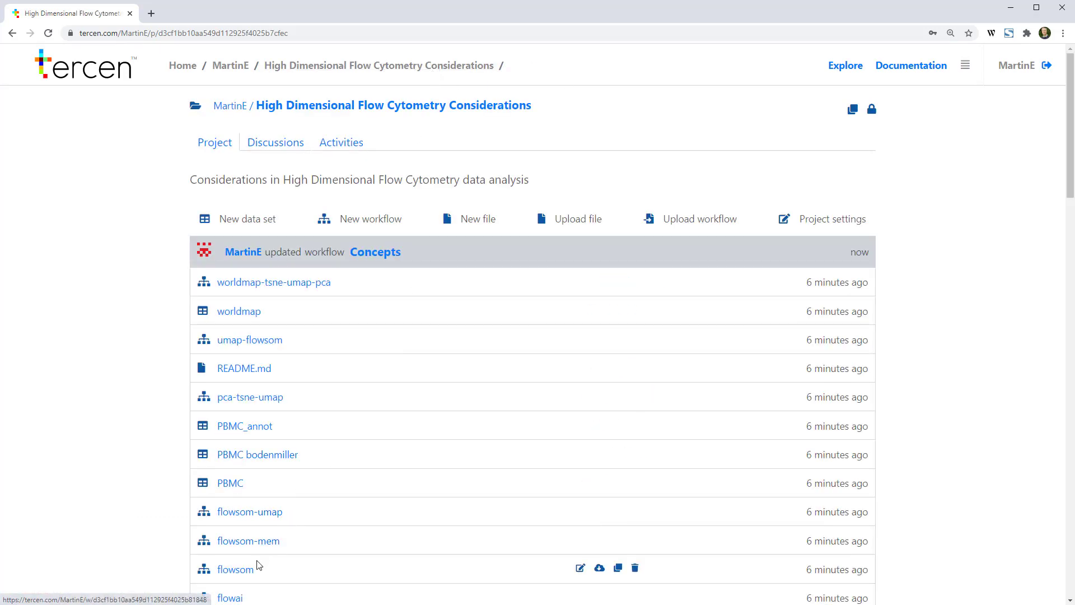
Open the project's flowsom workflow from the file list
{"action": "left_click", "coordinate": [234, 569]}
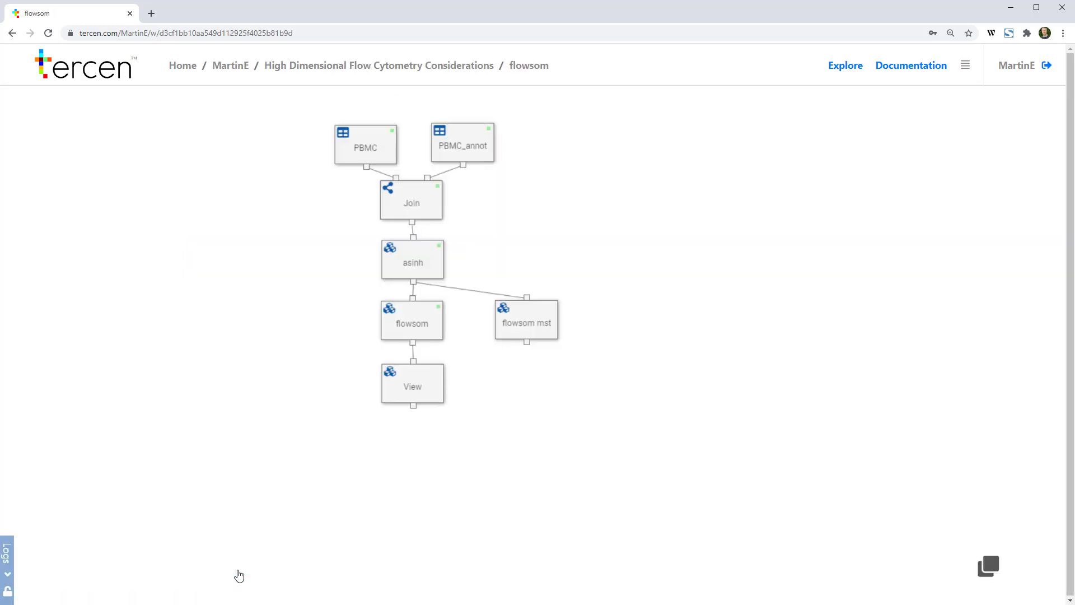